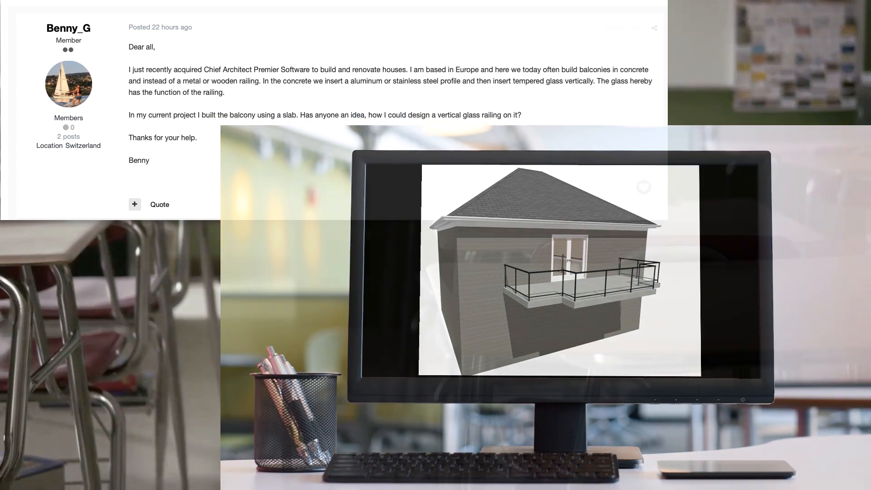
Step: Scroll the view to show the 31' by 21' house plan on Floor 2
{"action": "scroll", "scroll_direction": "down", "scroll_amount": 3}
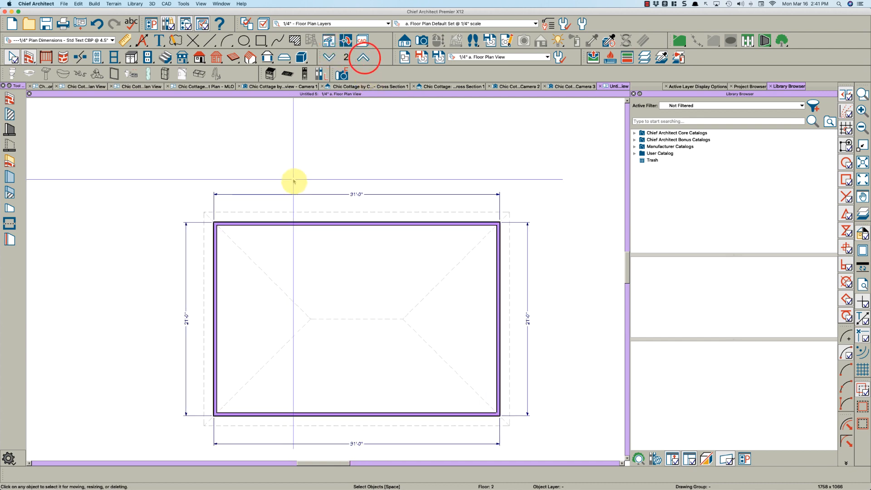
Step: Trace the stepped balcony outline projecting from the top exterior wall
{"action": "left_click", "coordinate": [69, 83]}
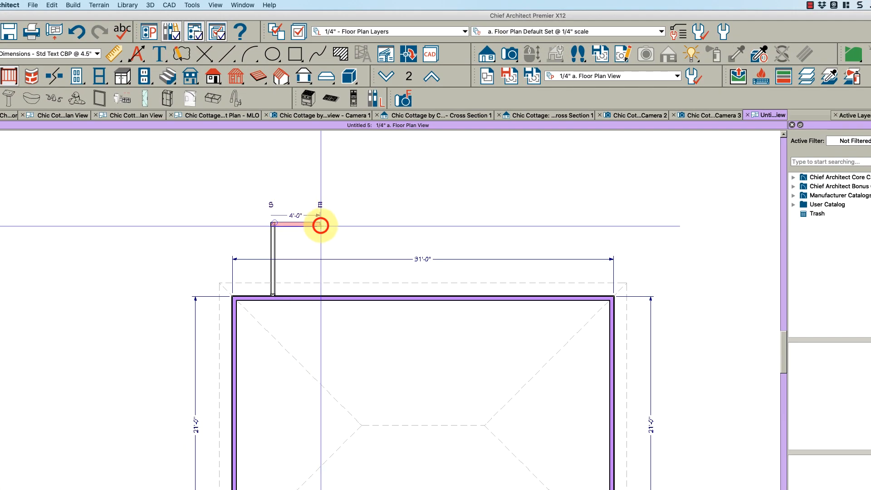
{"action": "left_click_drag", "start_coordinate": [320, 225], "coordinate": [453, 209]}
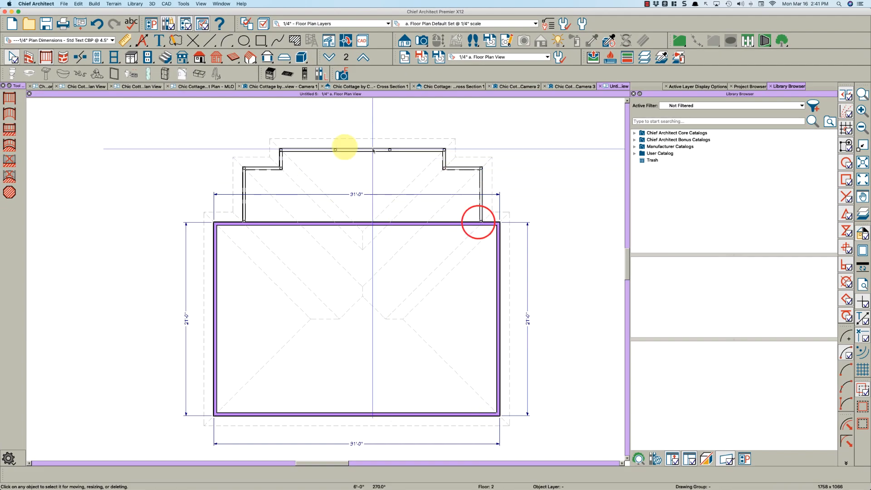
{"action": "left_click", "coordinate": [369, 178]}
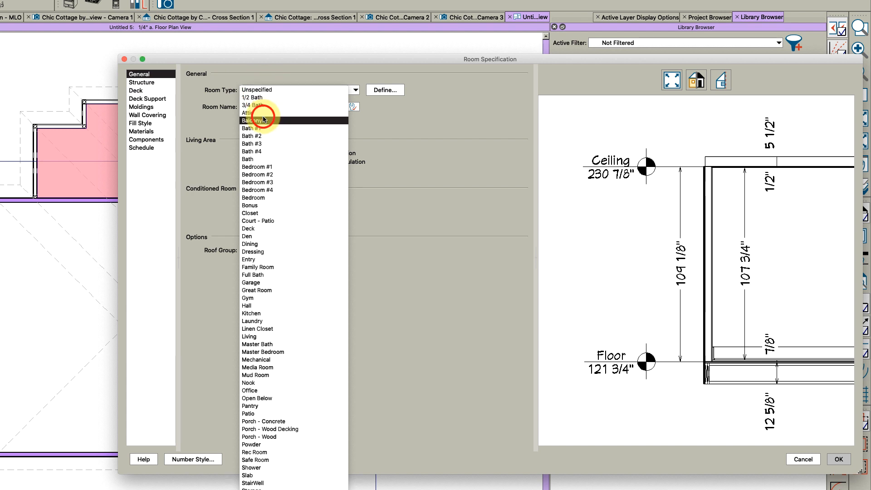
Step: Set the room type to Balcony and reduce its floor finish to 0"
{"action": "left_click", "coordinate": [253, 120]}
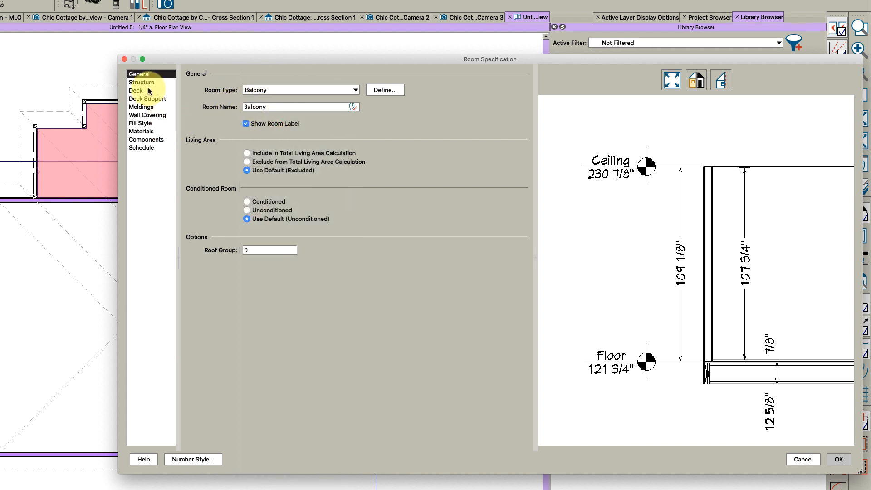
{"action": "left_click", "coordinate": [142, 82]}
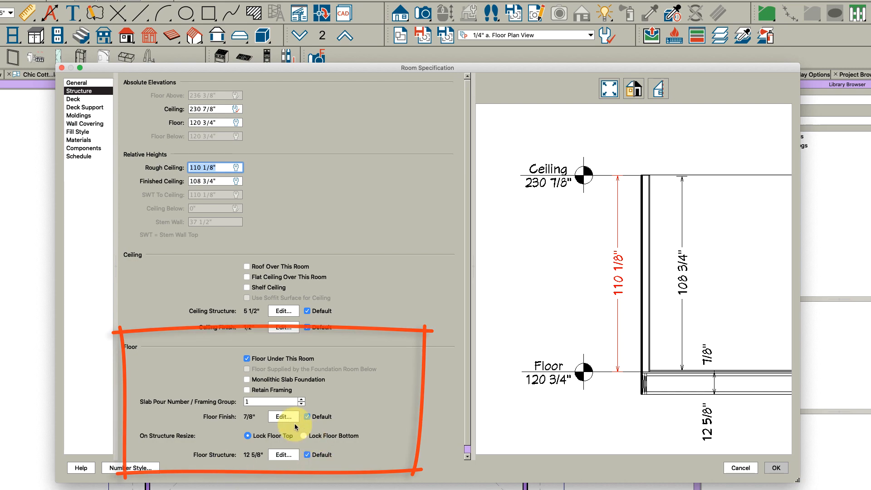
{"action": "left_click", "coordinate": [283, 417]}
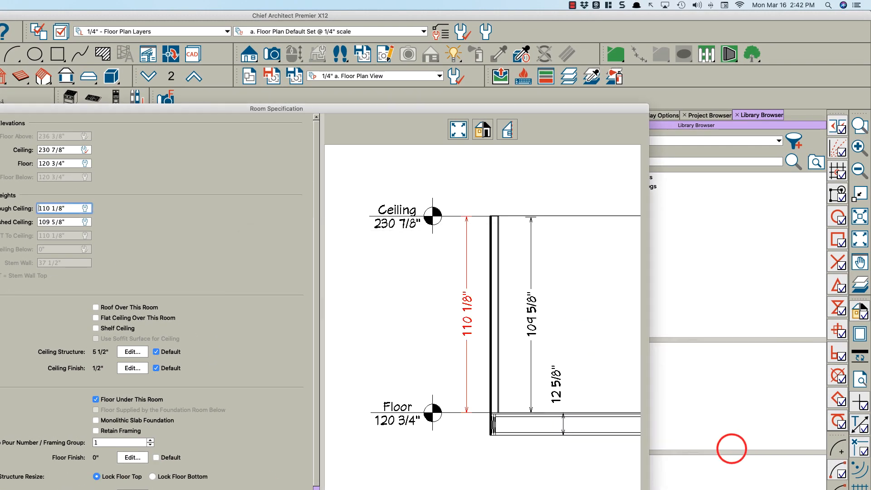
Step: Remove the OSB layer, make the floor one 8" Concrete layer, and apply
{"action": "left_click", "coordinate": [235, 432]}
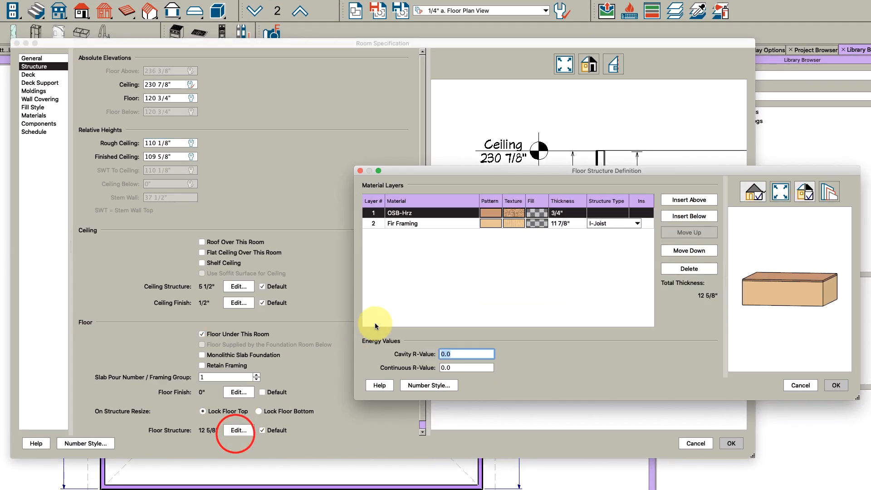
{"action": "left_click", "coordinate": [688, 268]}
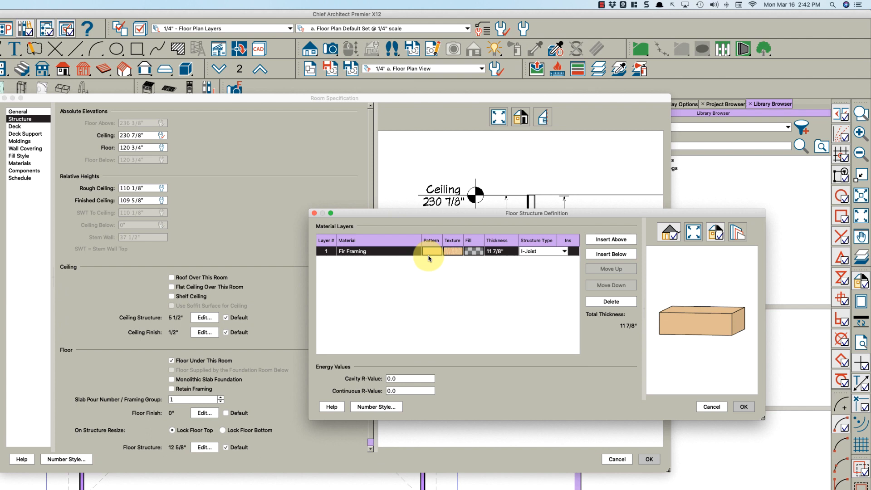
{"action": "left_click", "coordinate": [453, 250]}
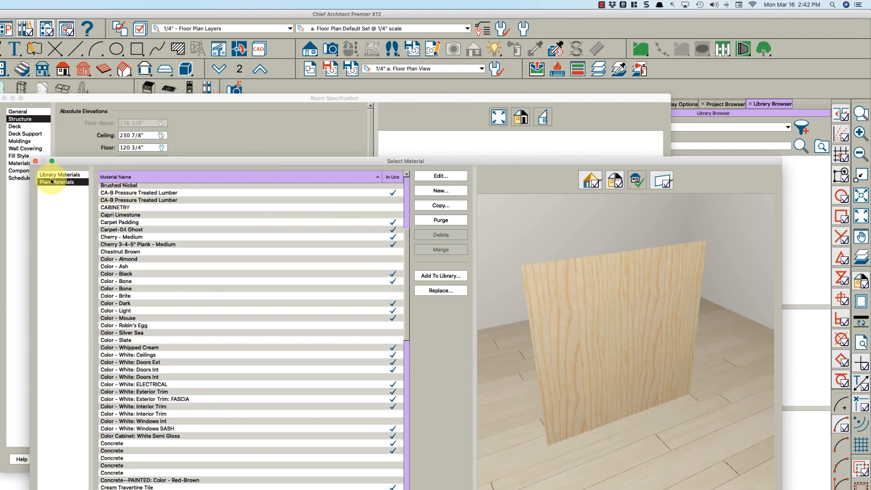
{"action": "left_click", "coordinate": [111, 443]}
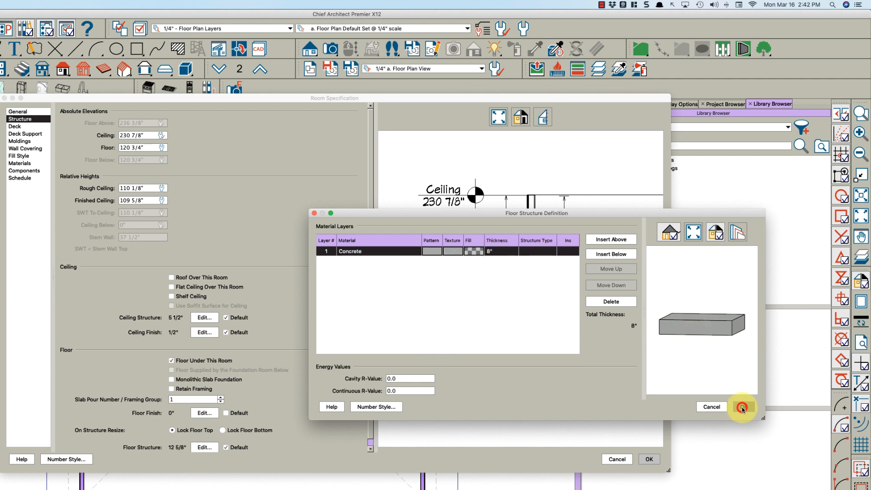
{"action": "left_click", "coordinate": [743, 408]}
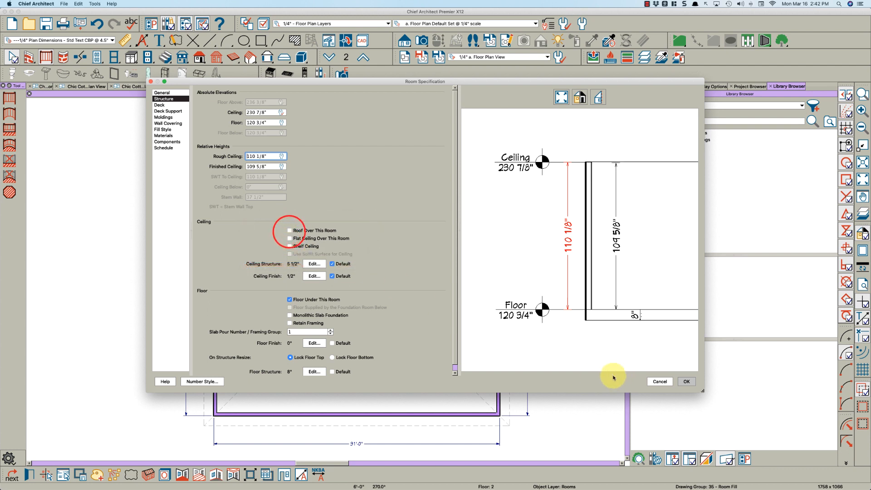
{"action": "left_click", "coordinate": [686, 381]}
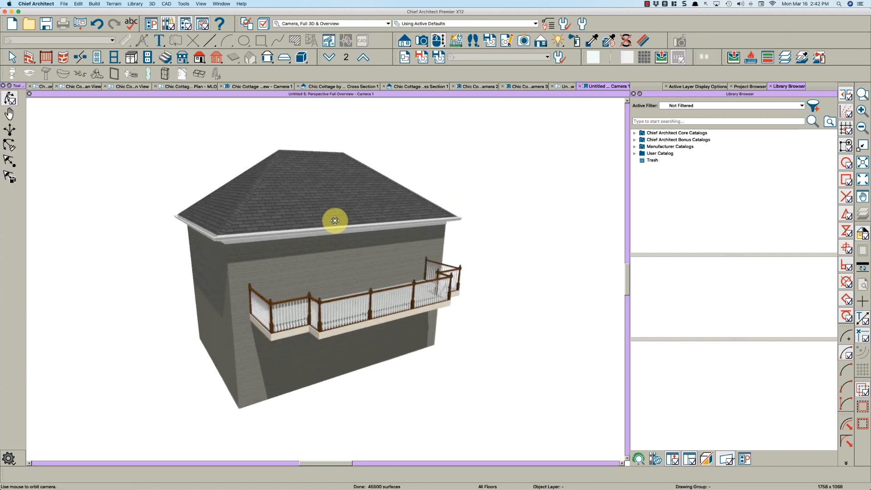
Step: Orbit the Full Overview 3D view to inspect the balcony and its railing
{"action": "left_click_drag", "start_coordinate": [335, 220], "coordinate": [308, 324]}
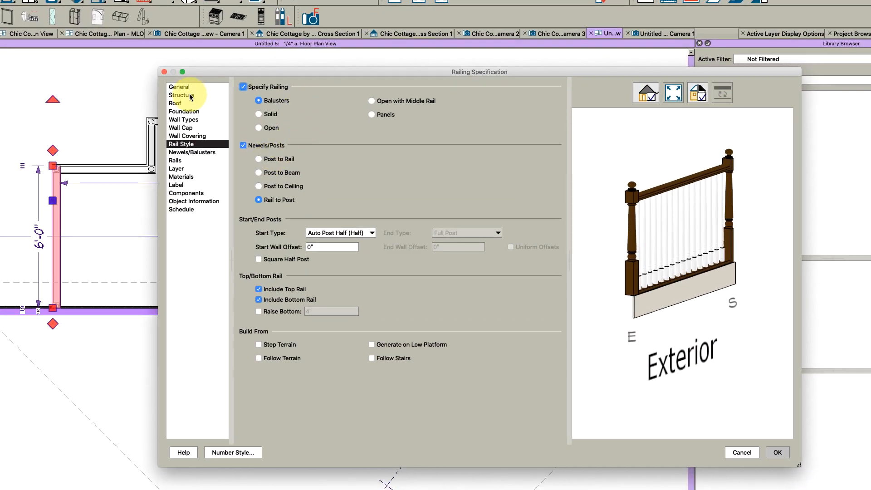
Step: Define wall type Balcony Railing-6 from Interior Railing-4, deleting both drywall layers
{"action": "left_click", "coordinate": [183, 118]}
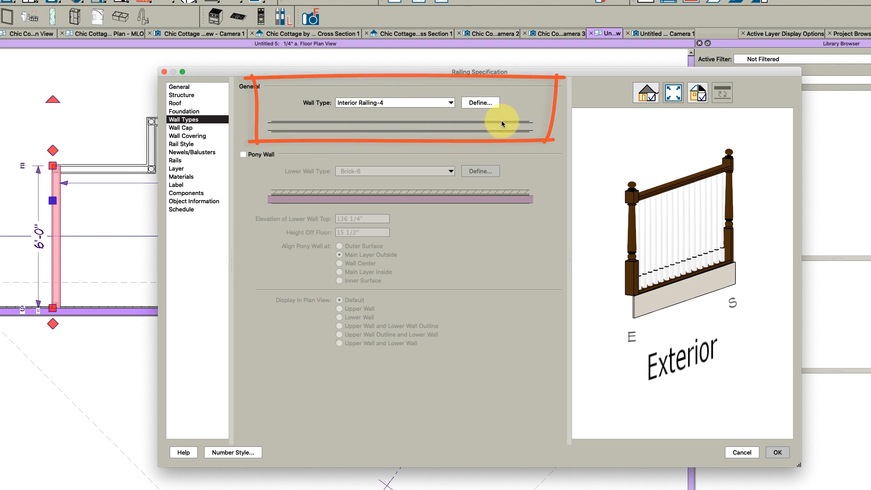
{"action": "left_click", "coordinate": [479, 103]}
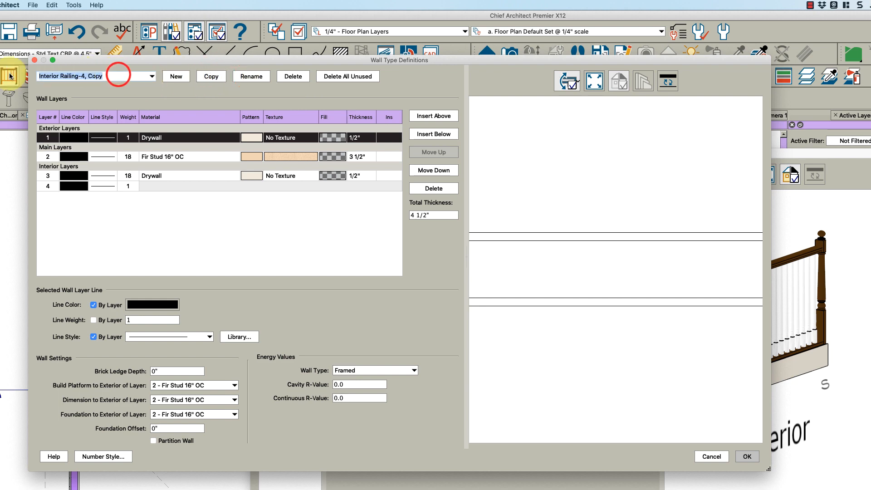
{"action": "type", "text": "Balcony Railing"}
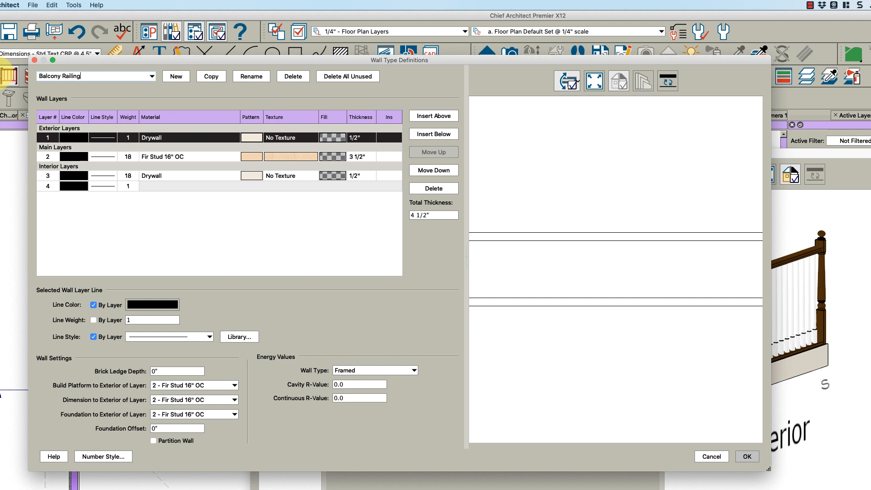
{"action": "left_click", "coordinate": [176, 76]}
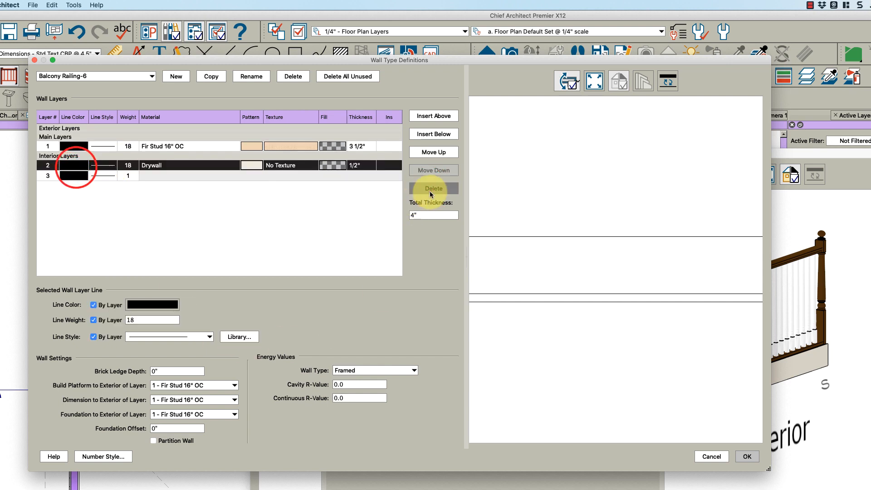
{"action": "left_click", "coordinate": [433, 188]}
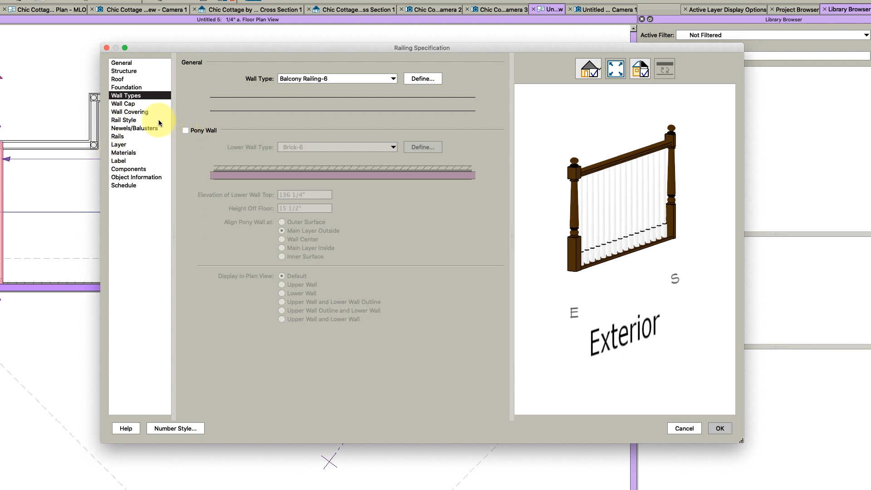
Step: Set the rail style to Post to Rail newels with Panels infill
{"action": "left_click", "coordinate": [123, 119]}
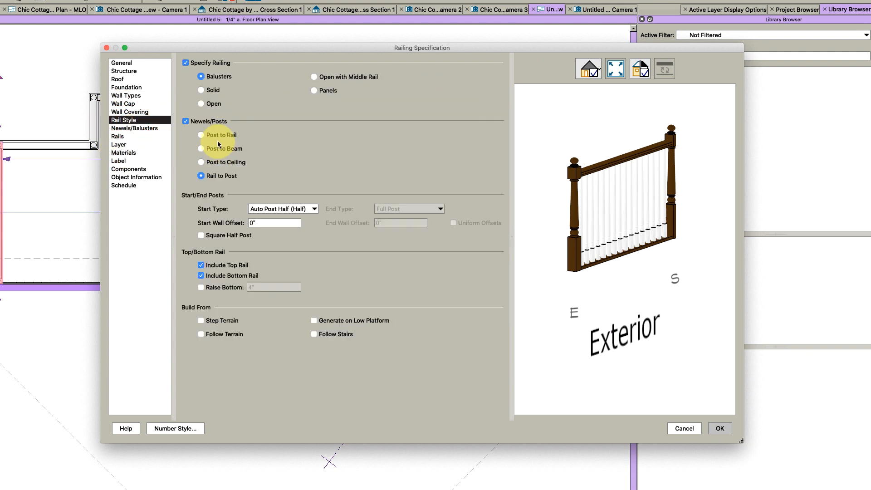
{"action": "mouse_move", "coordinate": [217, 141]}
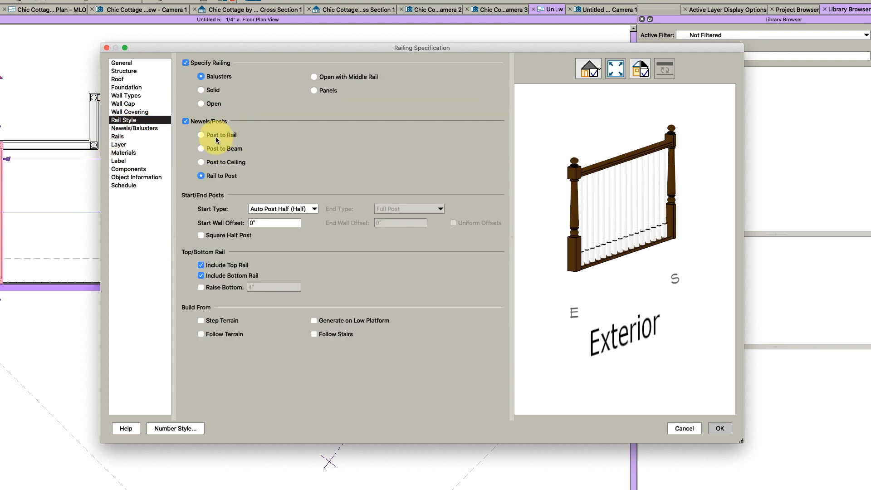
{"action": "left_click", "coordinate": [201, 135]}
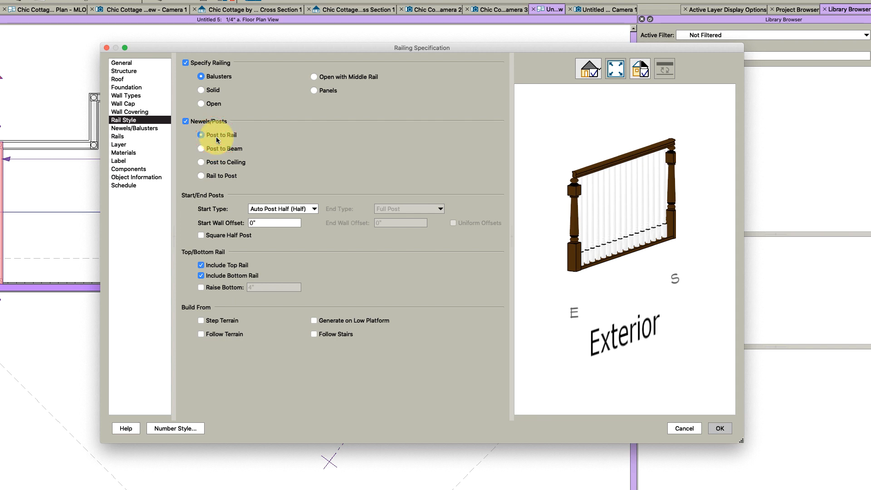
{"action": "left_click", "coordinate": [313, 90]}
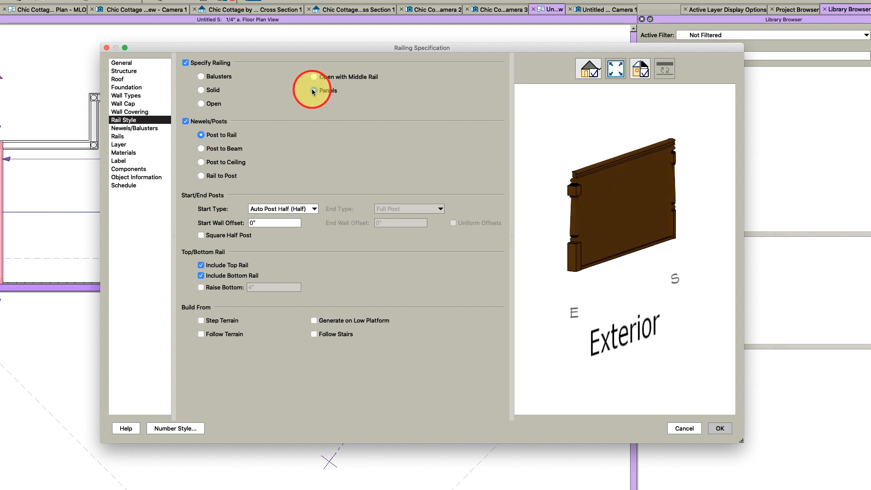
{"action": "left_click", "coordinate": [313, 90]}
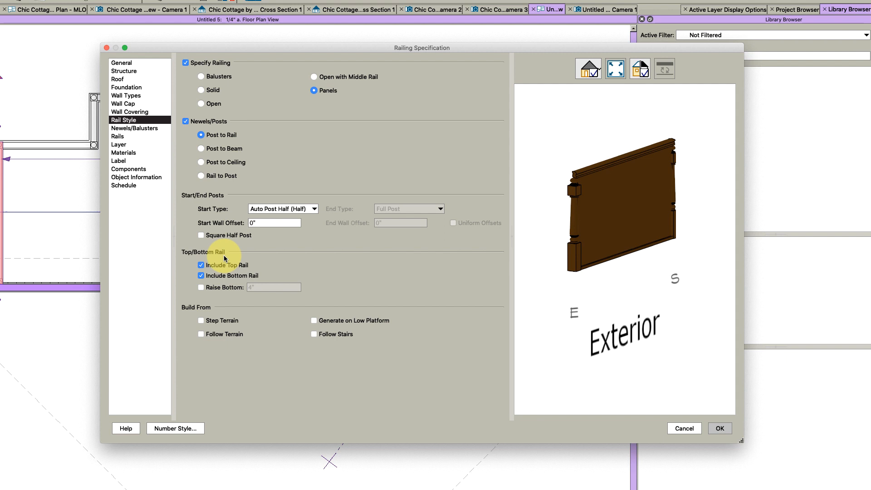
{"action": "left_click", "coordinate": [134, 128]}
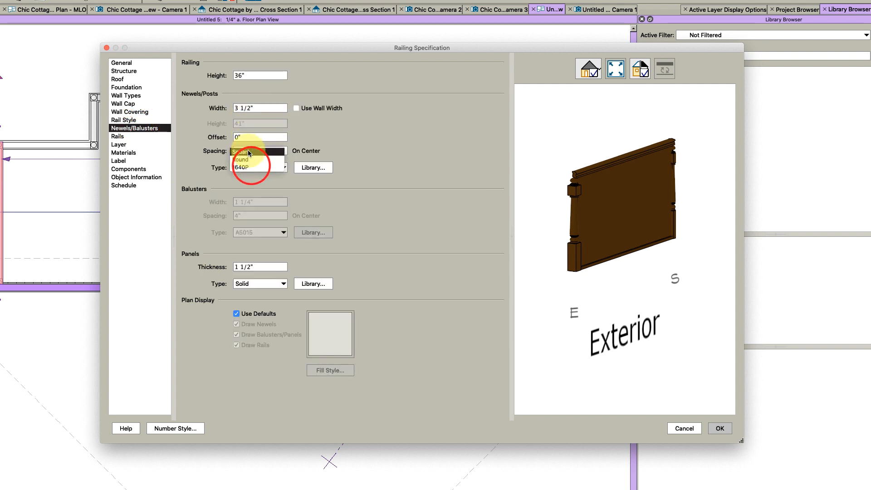
Step: Use square newels spaced 72" apart with Glass Panel infill from the library
{"action": "left_click", "coordinate": [240, 151]}
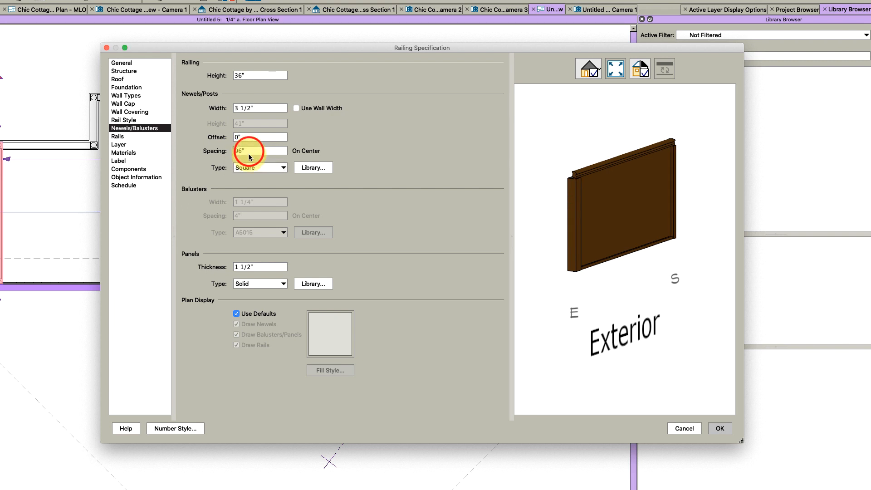
{"action": "left_click", "coordinate": [259, 108]}
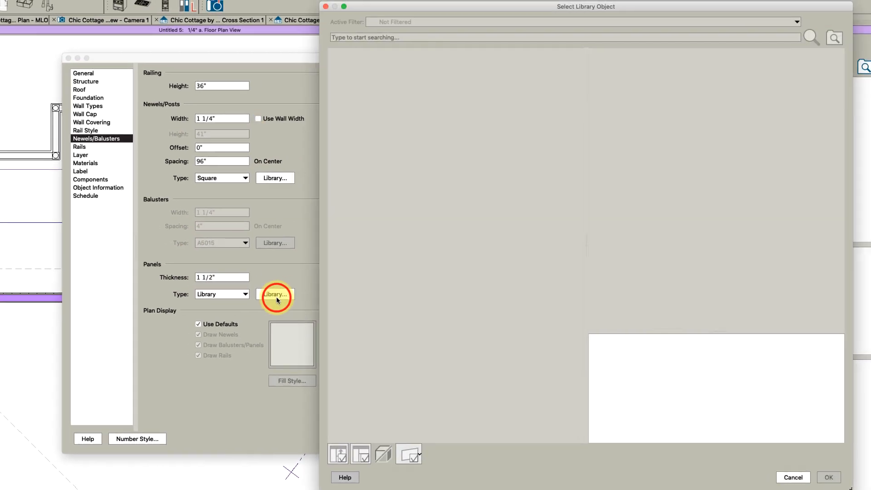
{"action": "left_click", "coordinate": [275, 294]}
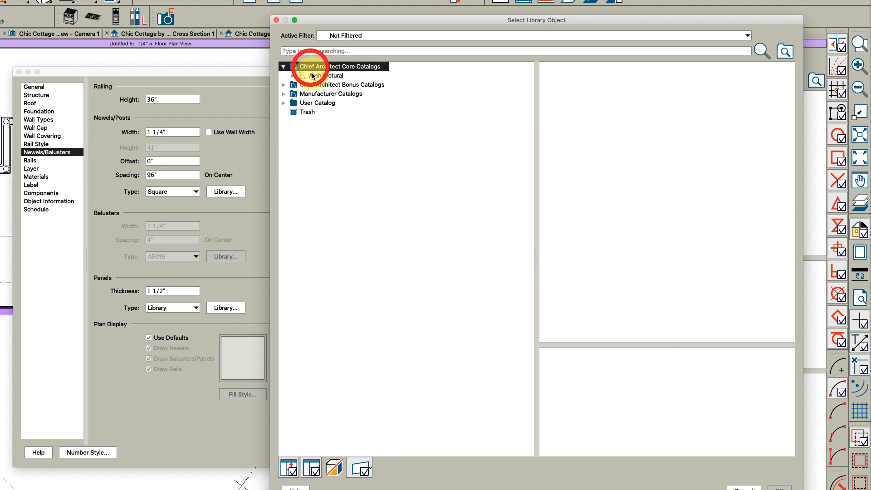
{"action": "left_click", "coordinate": [311, 85]}
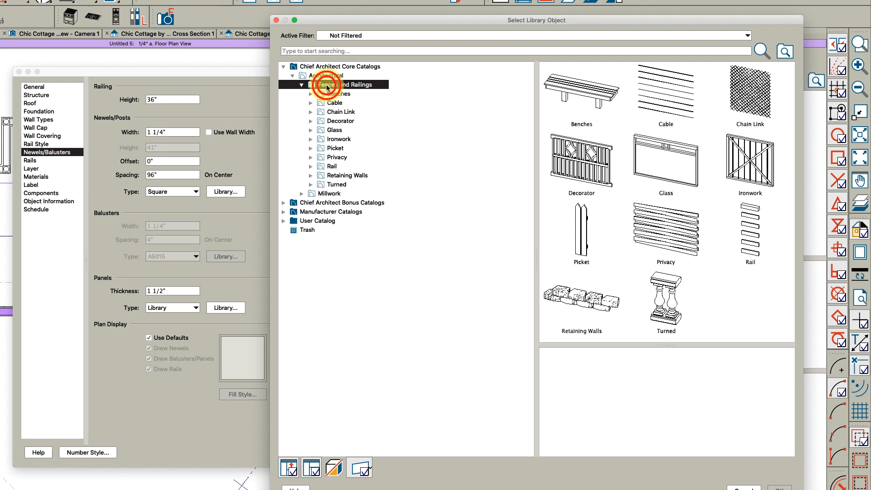
{"action": "left_click", "coordinate": [334, 130]}
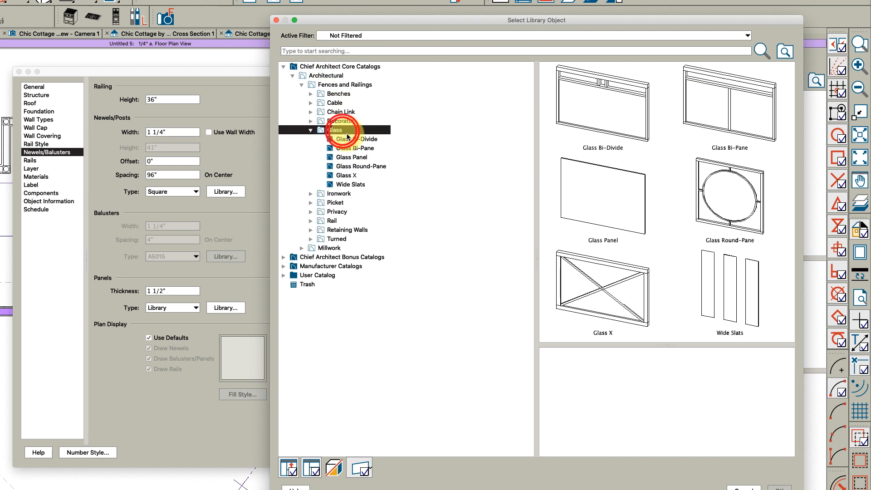
{"action": "left_click", "coordinate": [601, 198]}
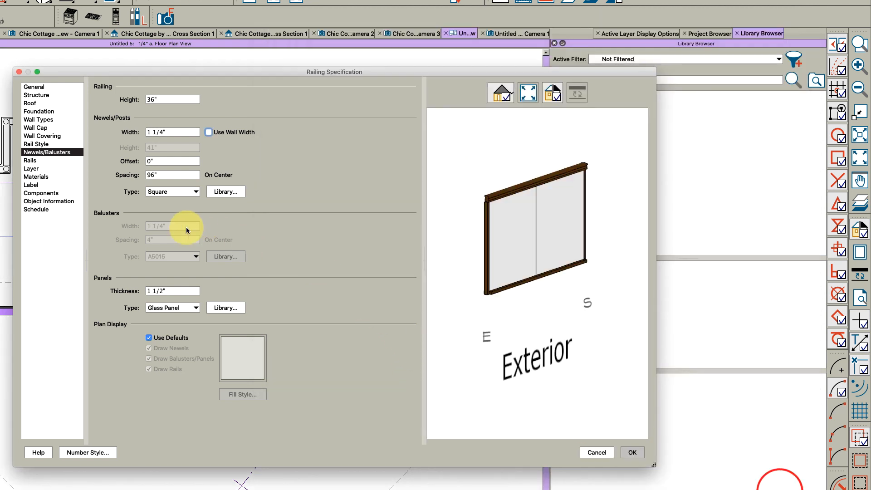
{"action": "type", "text": "72\""}
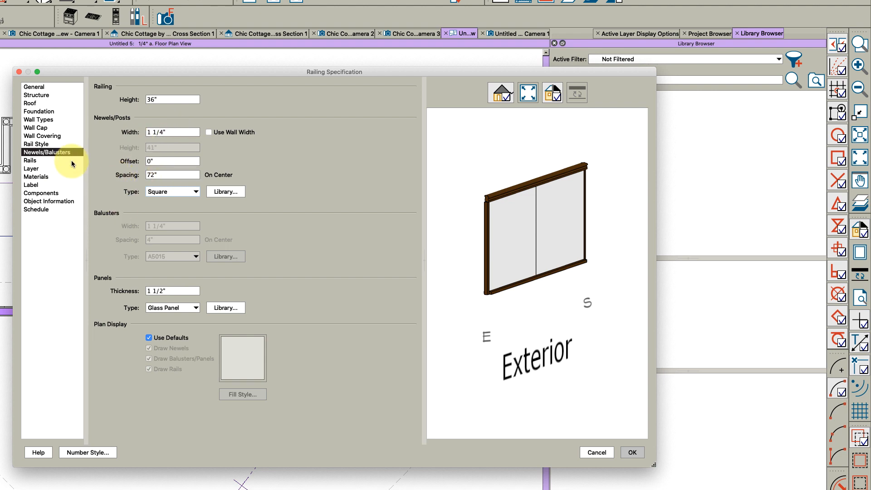
{"action": "left_click", "coordinate": [30, 160]}
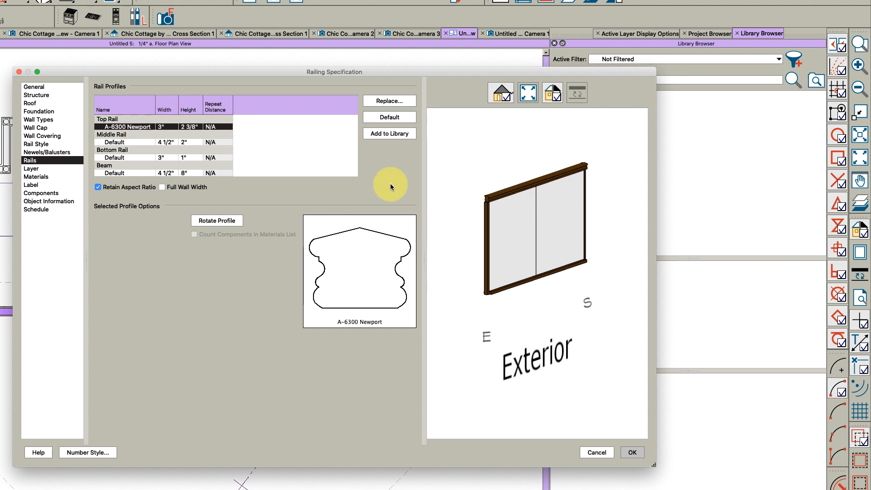
Step: Replace the top rail profile with the Core Catalogs Semi Circle Rail
{"action": "left_click", "coordinate": [389, 101]}
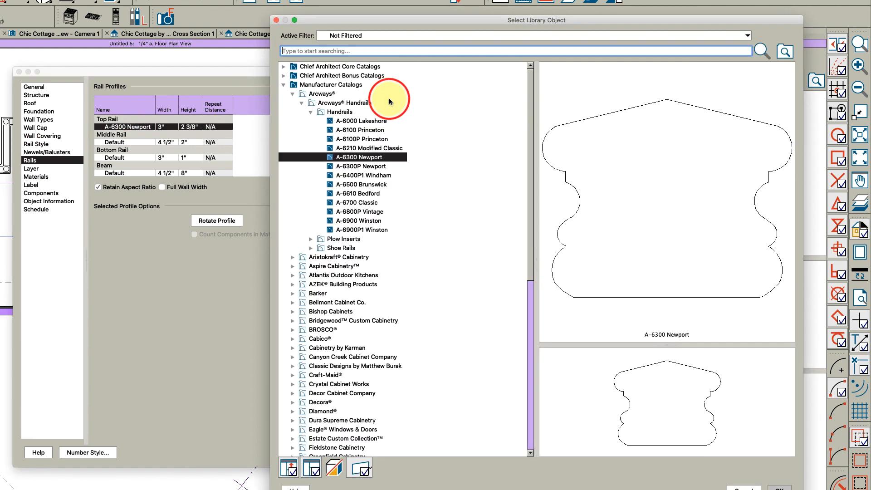
{"action": "mouse_move", "coordinate": [283, 84]}
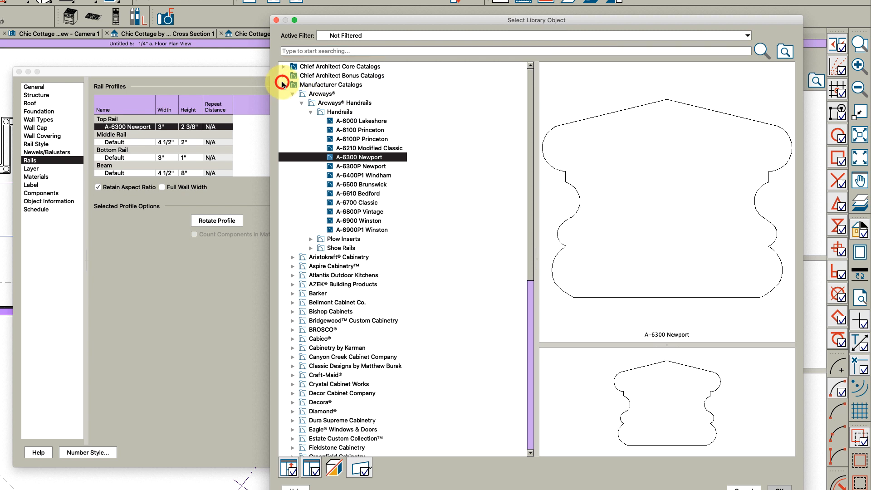
{"action": "left_click", "coordinate": [284, 66]}
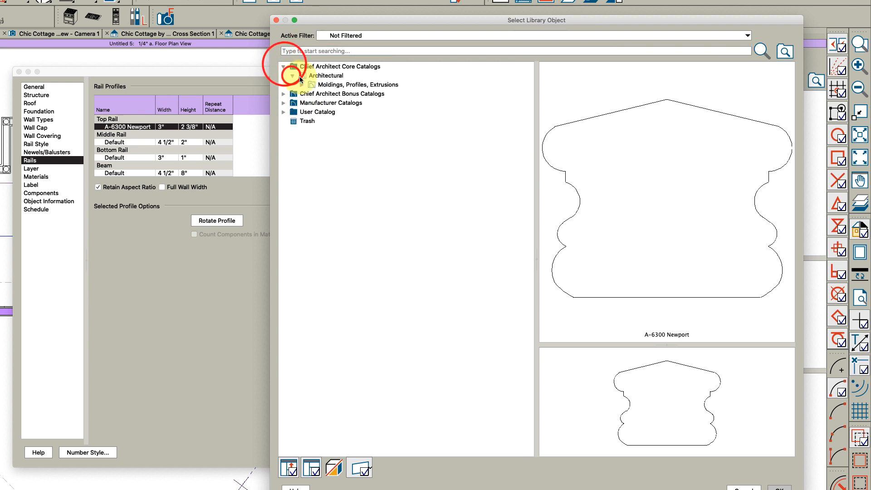
{"action": "left_click", "coordinate": [312, 85]}
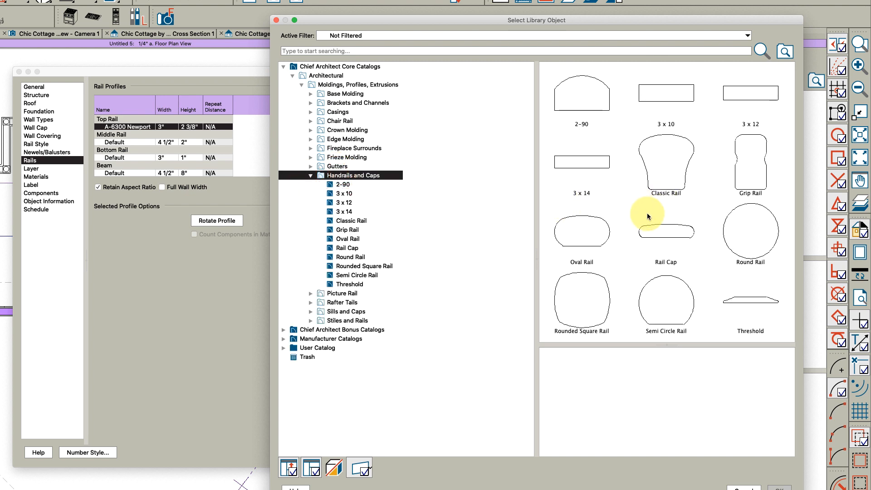
{"action": "left_click", "coordinate": [665, 302]}
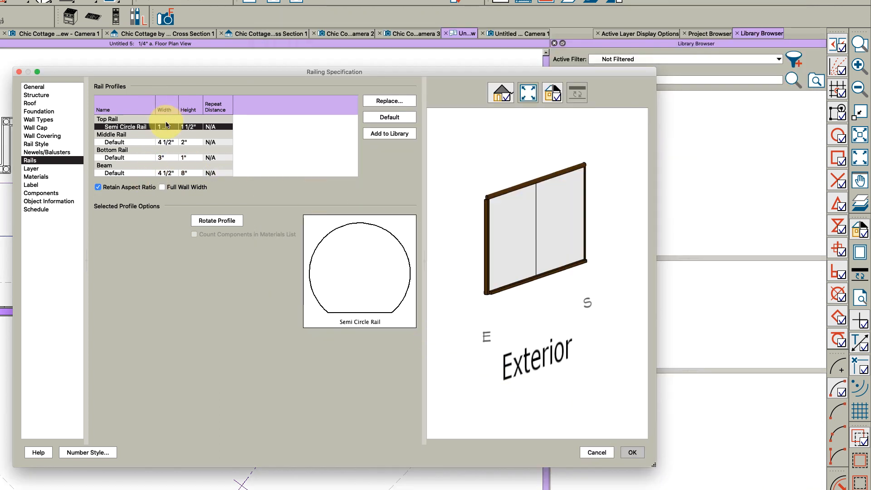
Step: Edit the rail sizes (11/16", 3) with aspect ratio unlocked, and apply
{"action": "type", "text": "11/16\""}
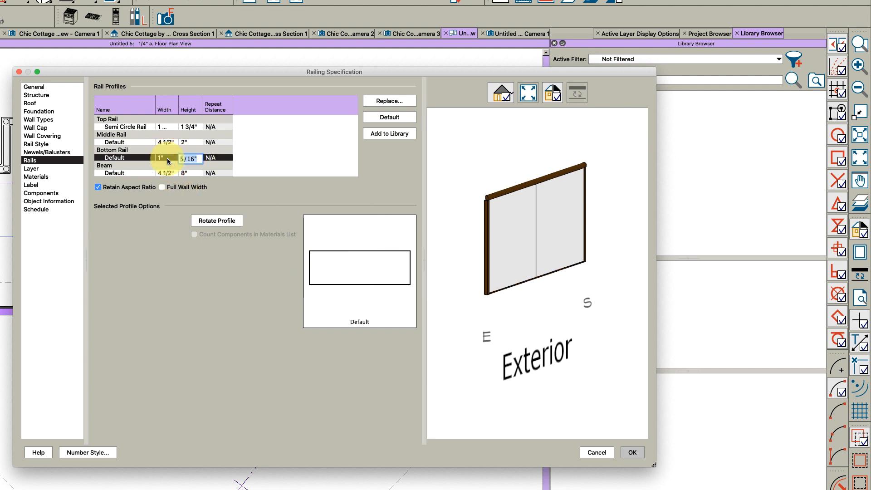
{"action": "type", "text": "3"}
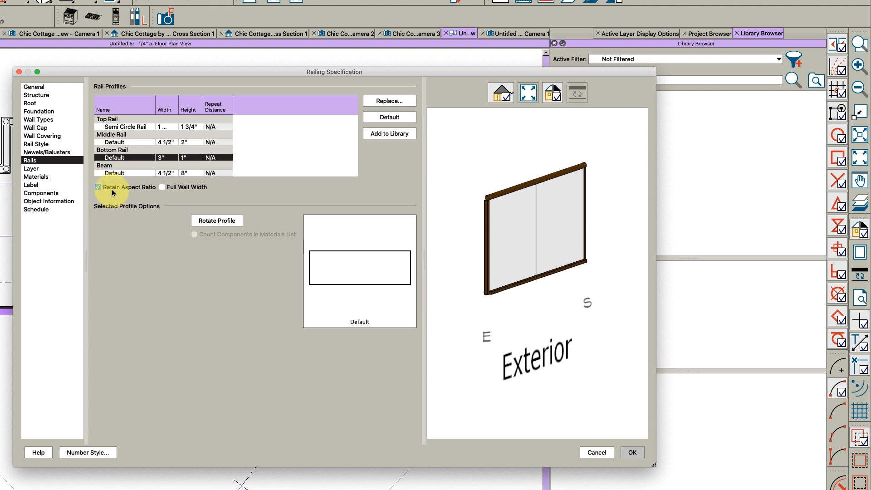
{"action": "left_click", "coordinate": [98, 188]}
{"action": "type", "text": "1"}
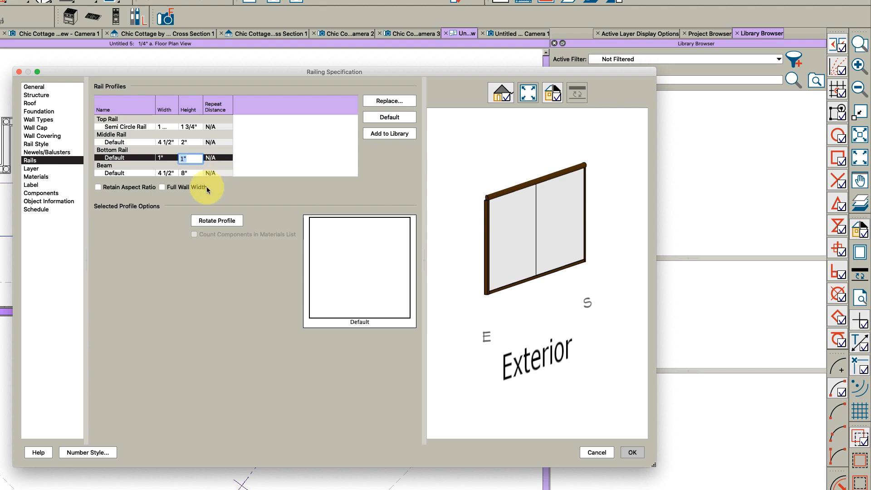
{"action": "left_click", "coordinate": [631, 452]}
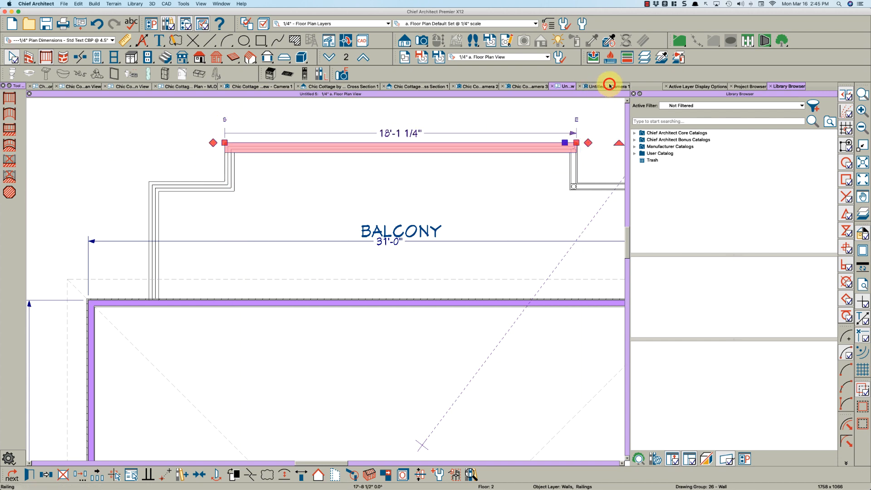
Step: Select the glass railing in the 3D camera view and open its specification
{"action": "left_click", "coordinate": [594, 87]}
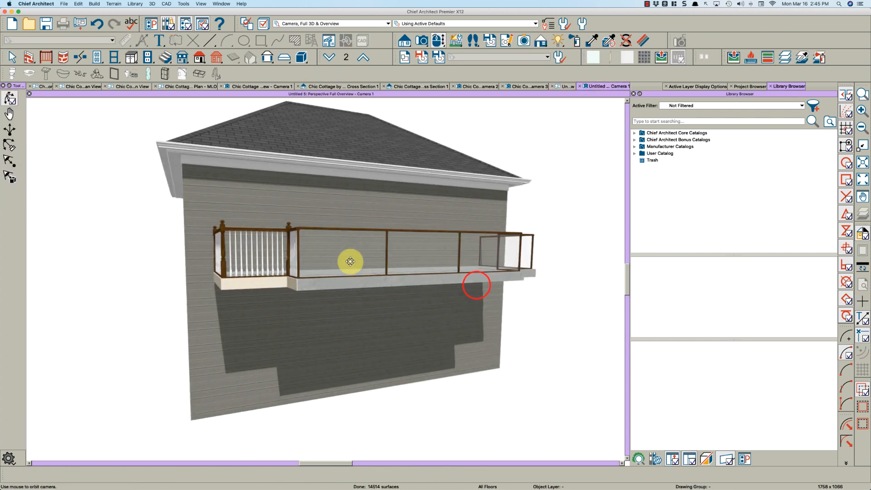
{"action": "left_click_drag", "start_coordinate": [350, 261], "coordinate": [383, 265]}
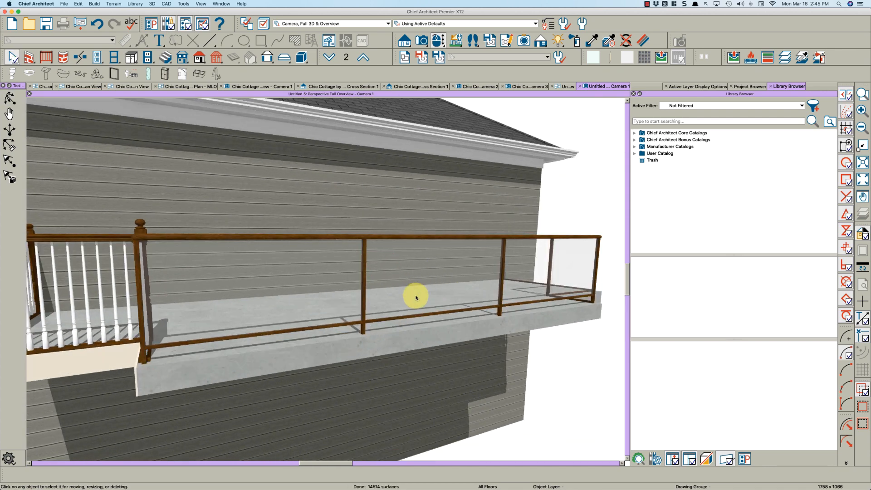
{"action": "left_click", "coordinate": [415, 297]}
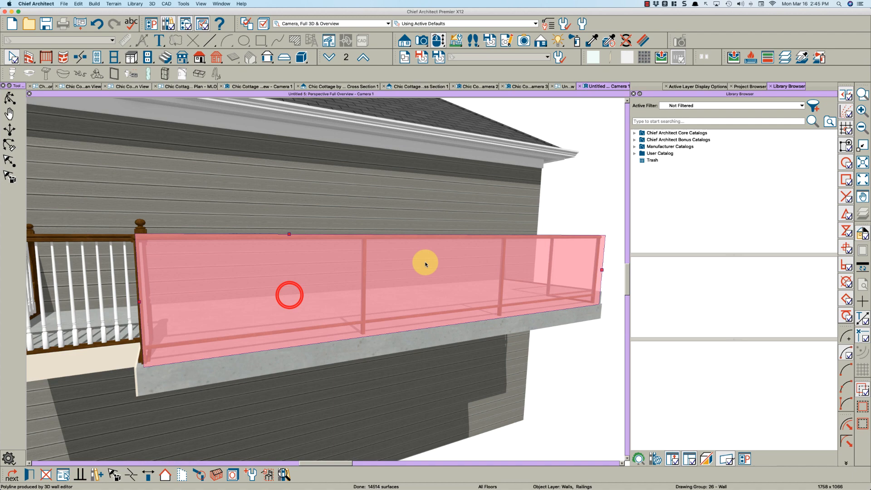
{"action": "double_click", "coordinate": [425, 264]}
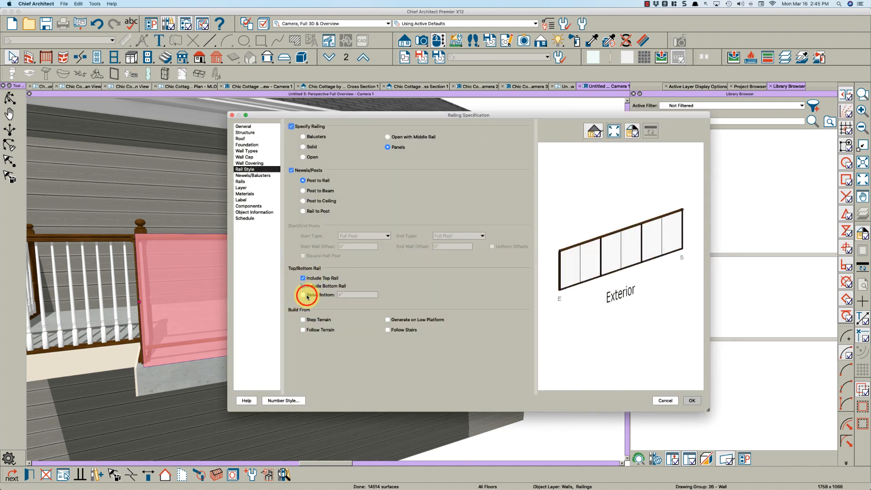
Step: Include a bottom rail raised 3 1/2", apply, and return to the floor plan
{"action": "left_click", "coordinate": [302, 294]}
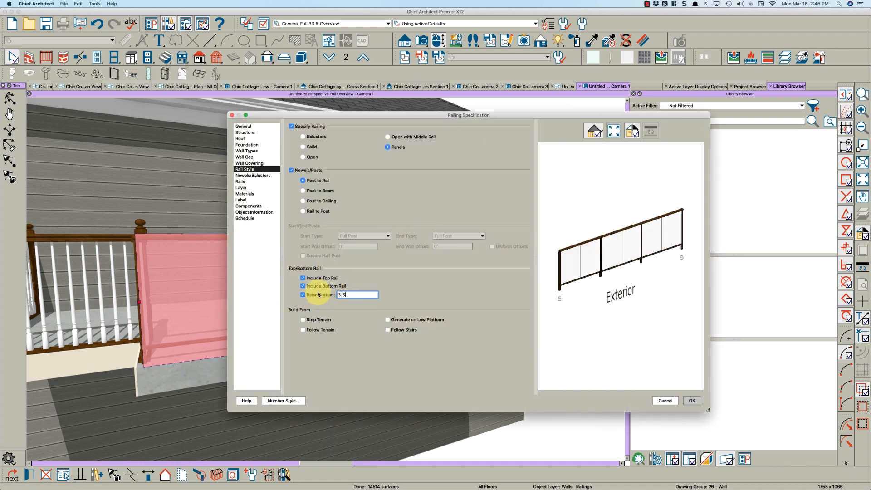
{"action": "left_click", "coordinate": [691, 400]}
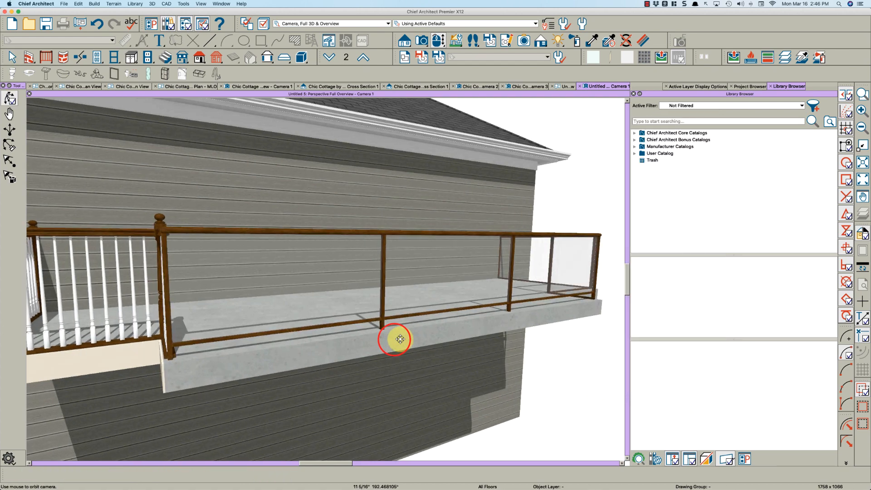
{"action": "left_click_drag", "start_coordinate": [400, 339], "coordinate": [416, 342]}
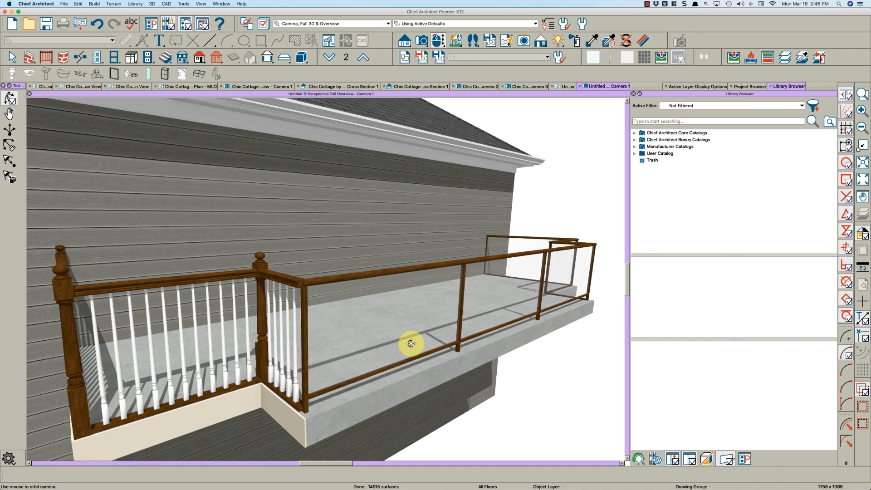
{"action": "left_click", "coordinate": [563, 87]}
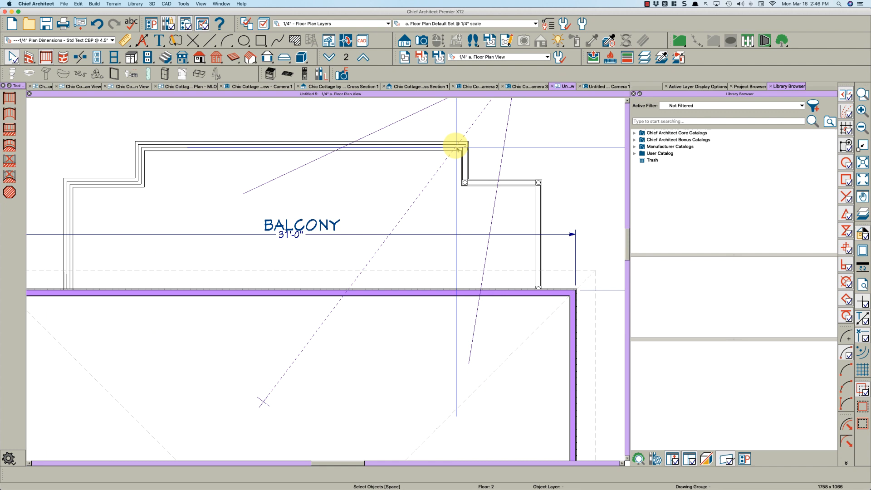
Step: Replace the left baluster section with the glass-panel railing and view the balcony in 3D
{"action": "left_click", "coordinate": [457, 145]}
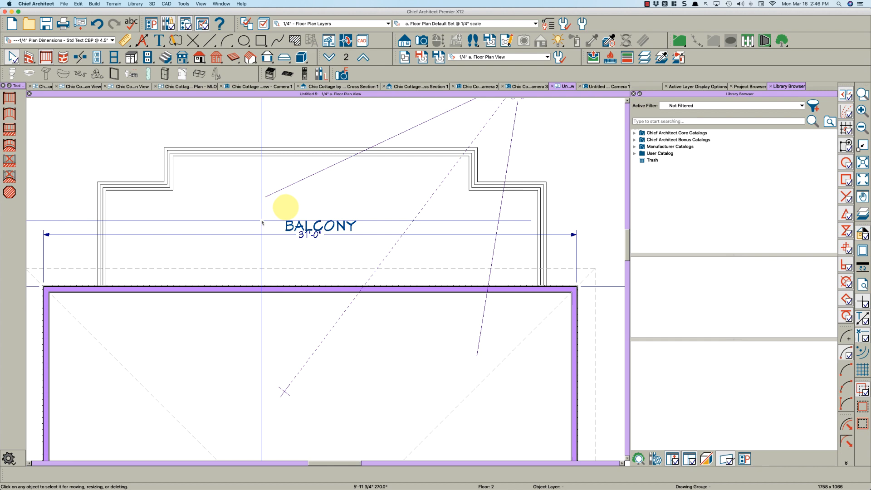
{"action": "left_click", "coordinate": [600, 86]}
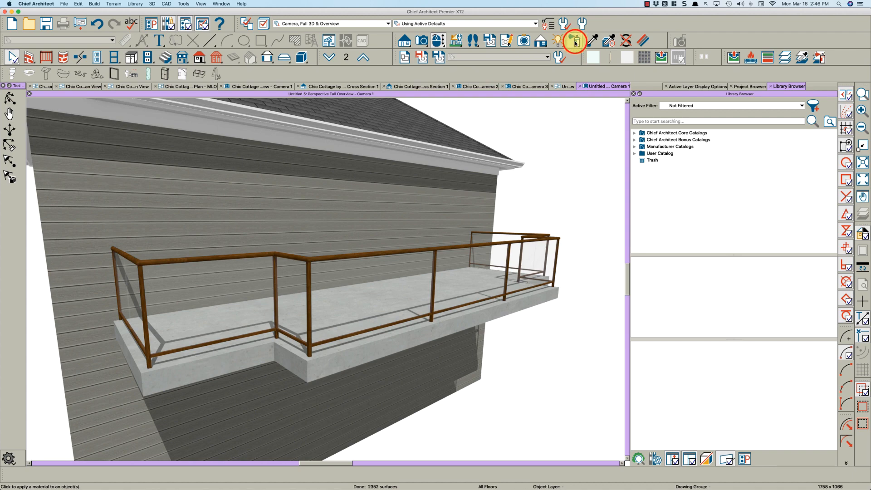
Step: Use the Material Painter to paint the front and remaining railing sections black
{"action": "left_click", "coordinate": [575, 39]}
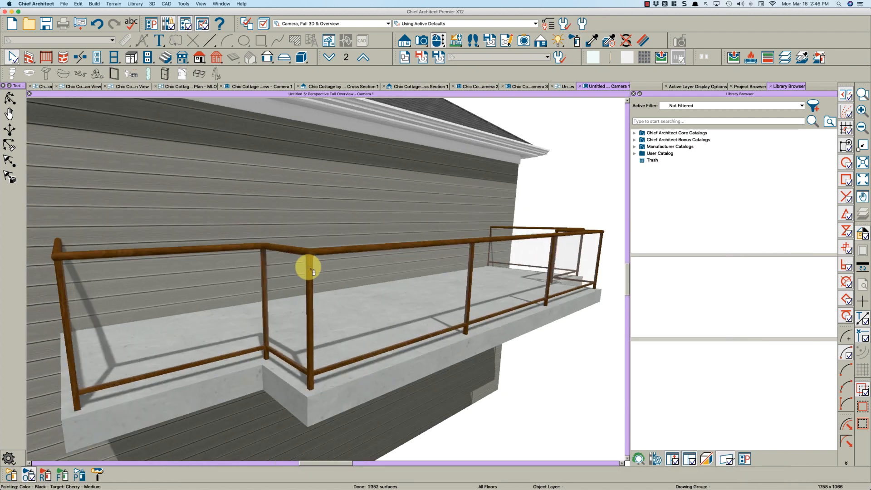
{"action": "left_click", "coordinate": [312, 253]}
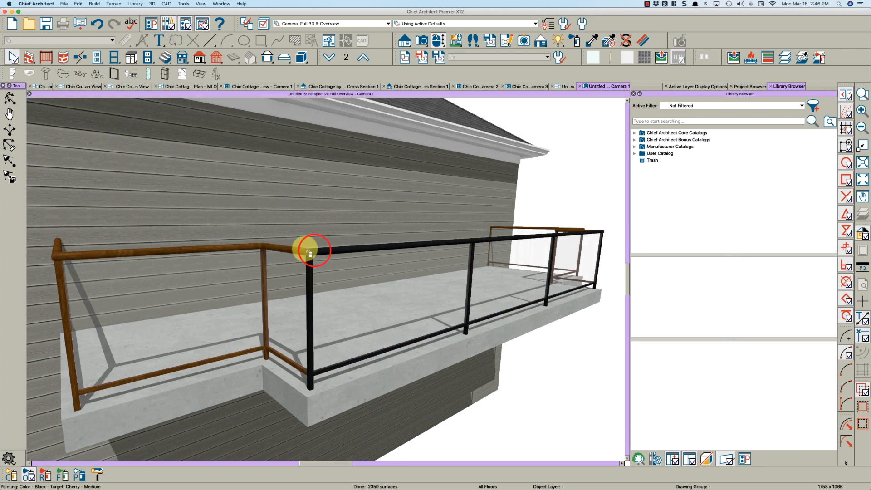
{"action": "left_click", "coordinate": [312, 254]}
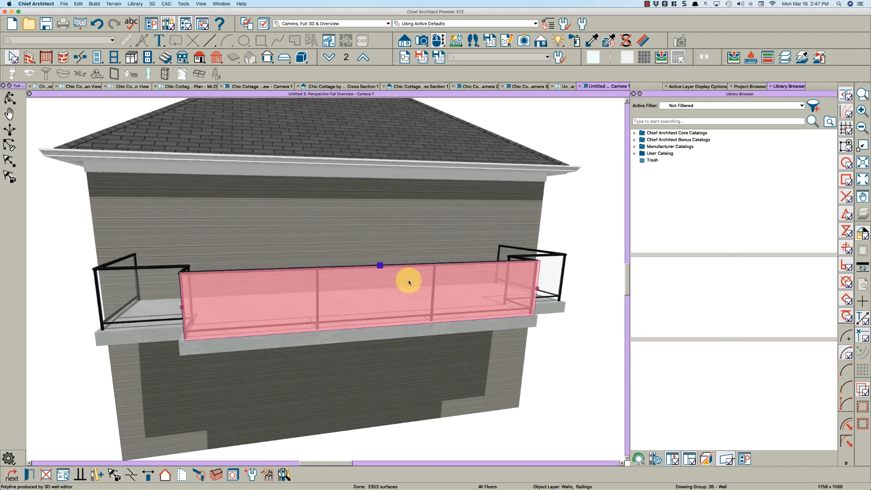
Step: Set the first glass railing section's post spacing to 36"
{"action": "double_click", "coordinate": [408, 280]}
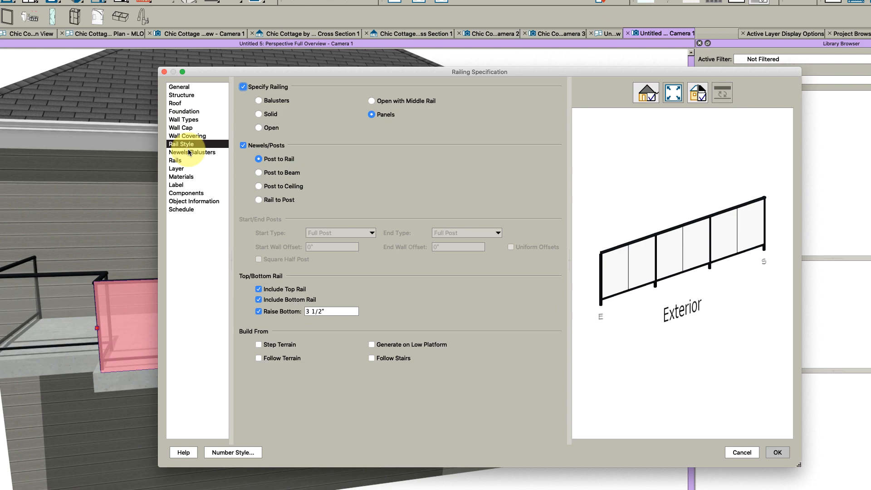
{"action": "left_click", "coordinate": [193, 153]}
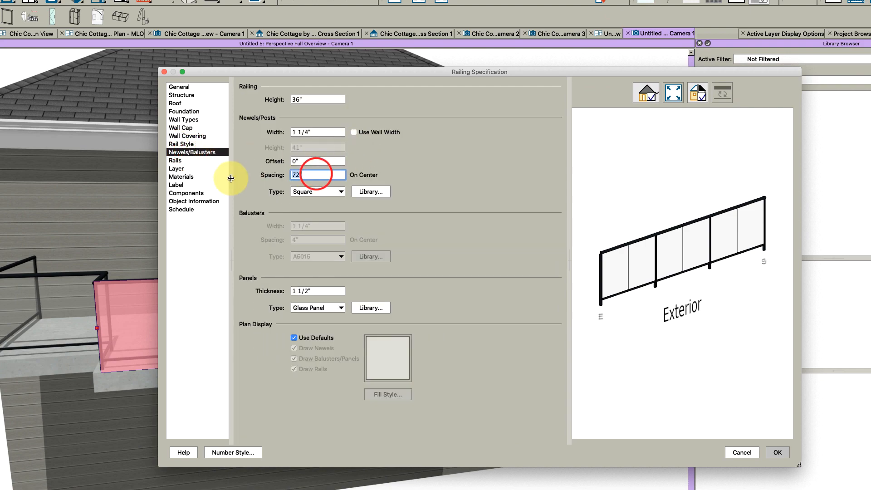
{"action": "left_click", "coordinate": [776, 452]}
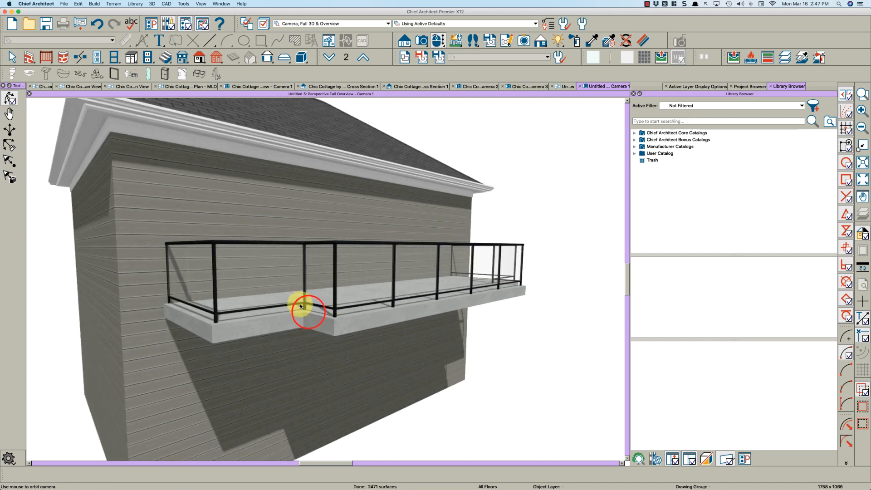
{"action": "double_click", "coordinate": [307, 311]}
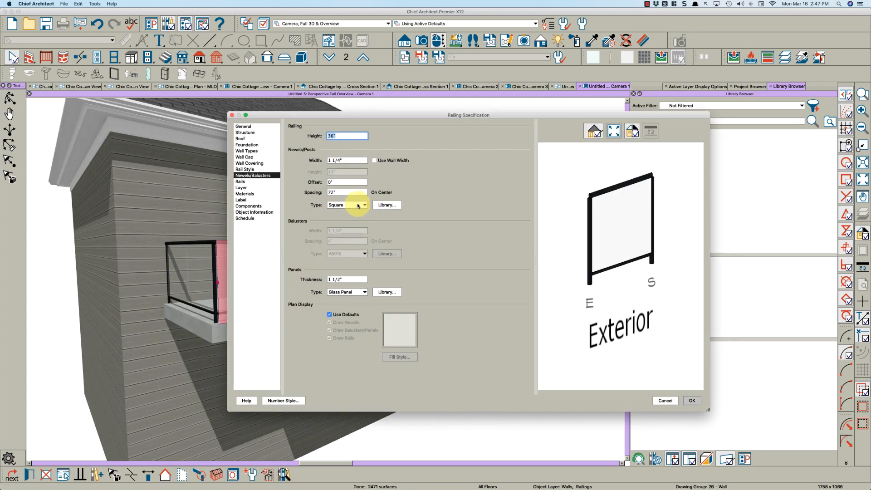
{"action": "type", "text": "36"}
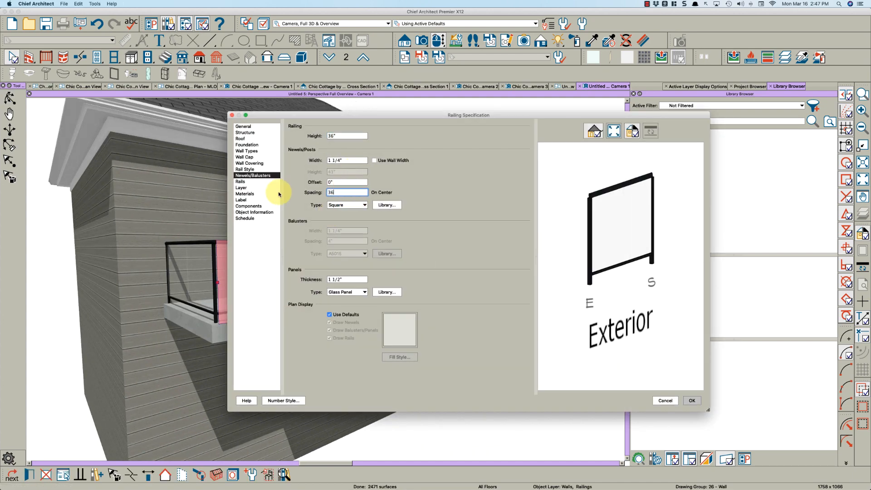
{"action": "left_click", "coordinate": [691, 400]}
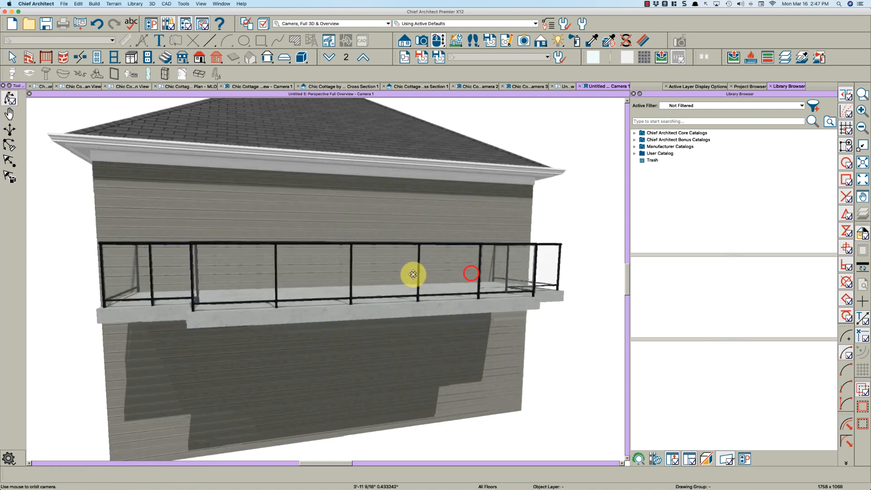
Step: Set the right railing section's post spacing to 36" and review its rail profiles
{"action": "left_click", "coordinate": [470, 273]}
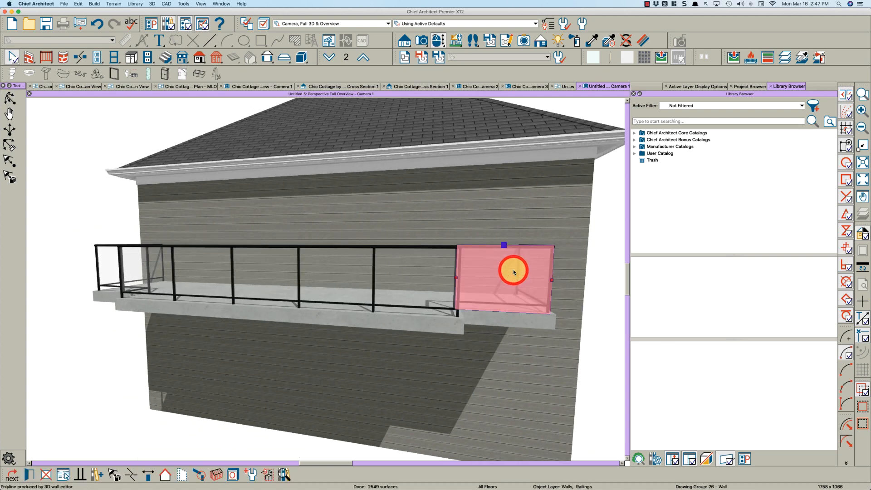
{"action": "double_click", "coordinate": [512, 271]}
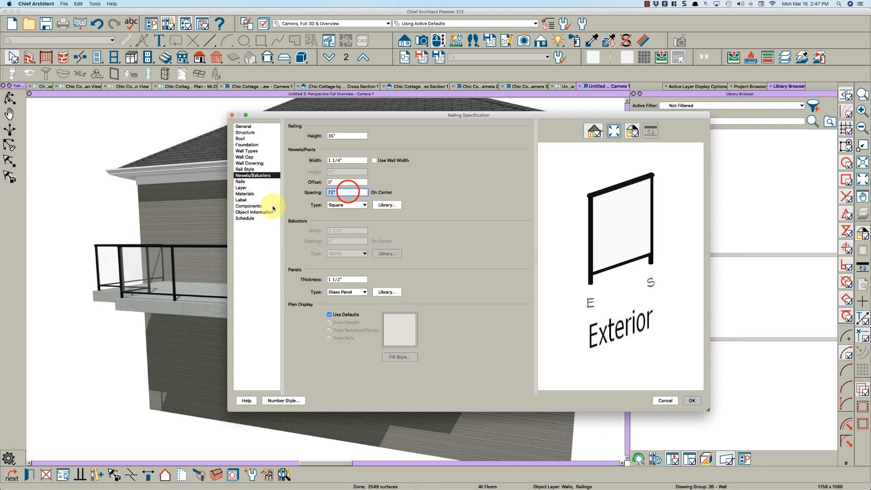
{"action": "left_click", "coordinate": [691, 401]}
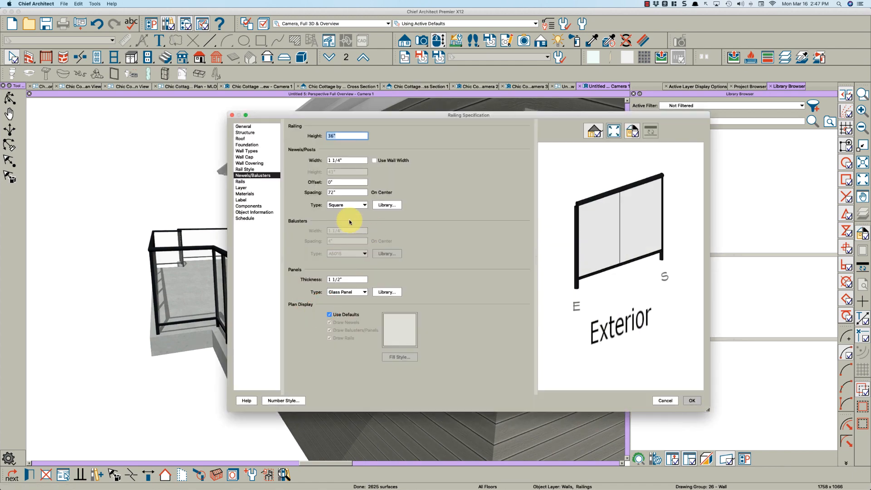
{"action": "type", "text": "36\""}
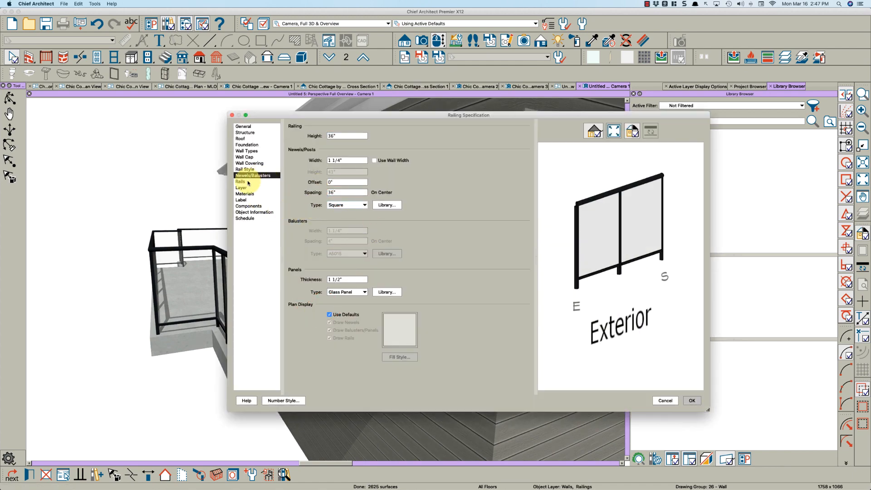
{"action": "left_click", "coordinate": [240, 181]}
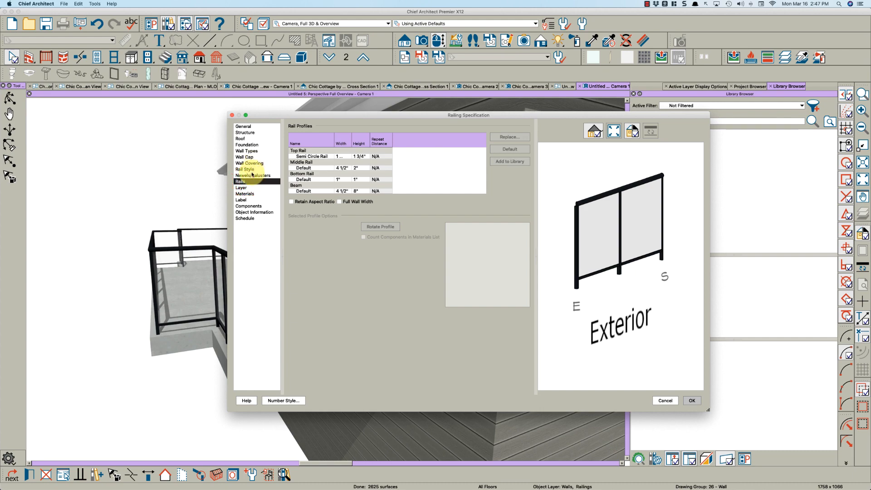
Step: Give the first wall-side railing a full start post with a 3" wall offset
{"action": "left_click", "coordinate": [245, 169]}
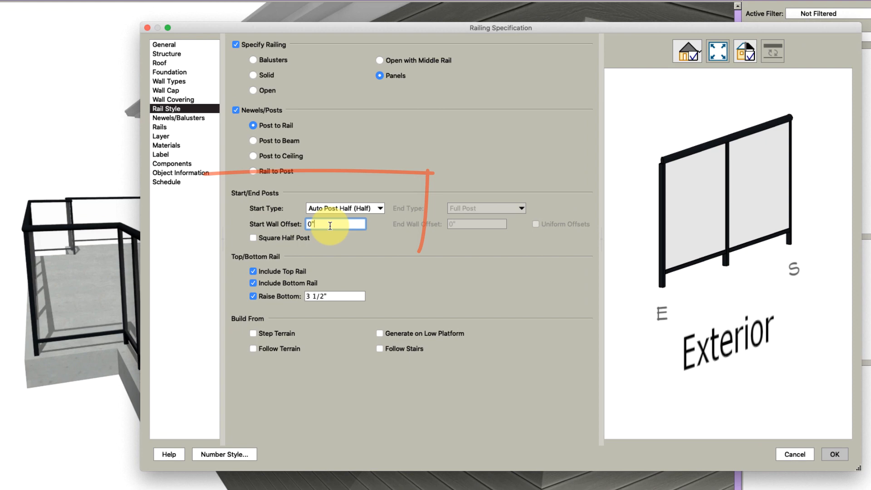
{"action": "type", "text": "3\""}
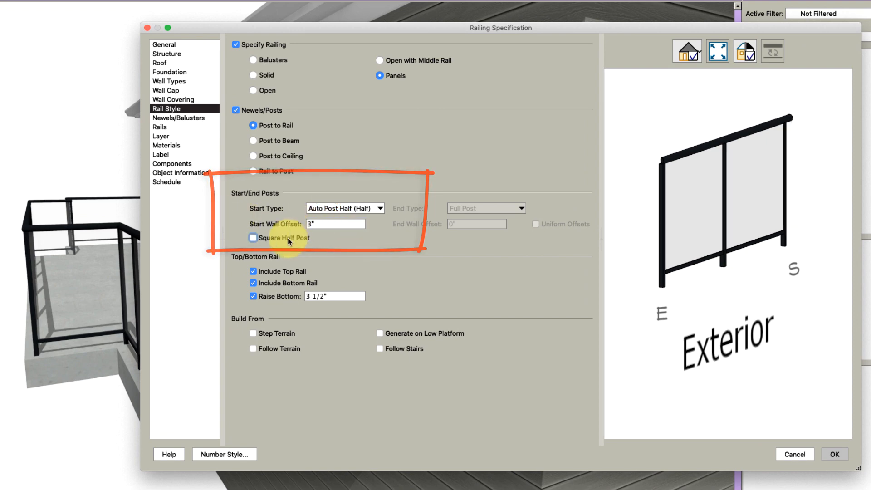
{"action": "left_click", "coordinate": [343, 207]}
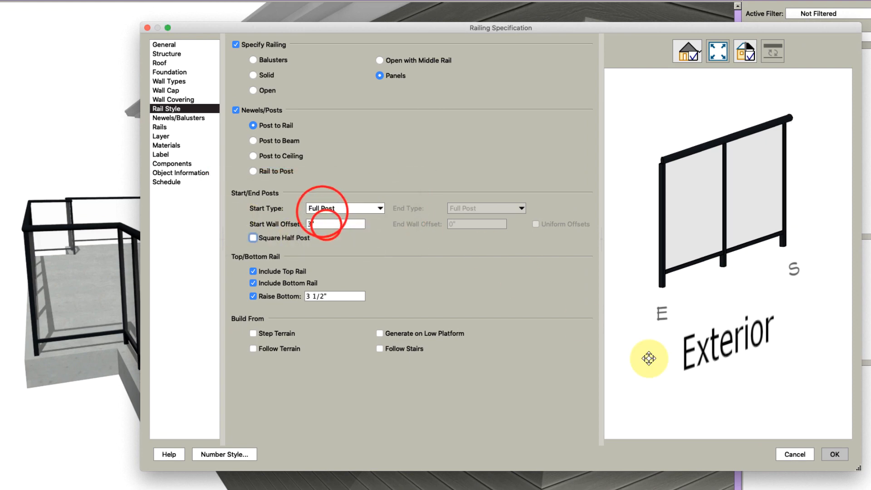
{"action": "left_click", "coordinate": [833, 453]}
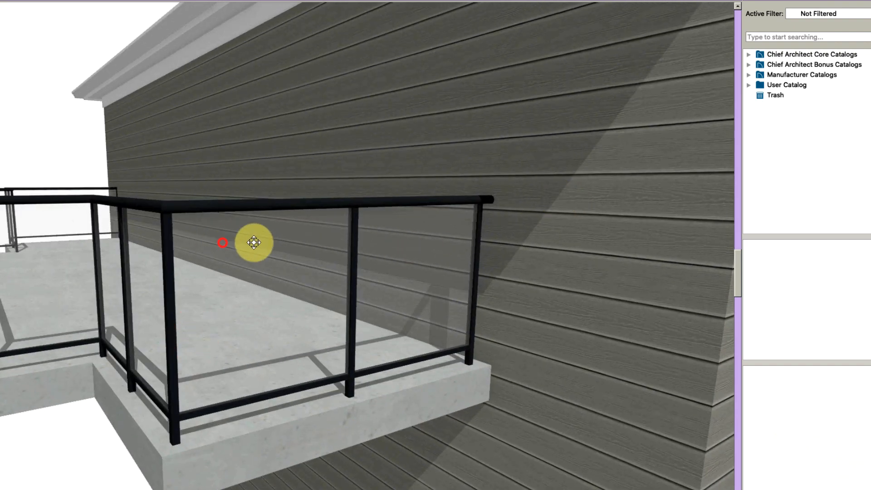
Step: Set the left railing section to a full end post 3" off the wall
{"action": "left_click", "coordinate": [255, 243]}
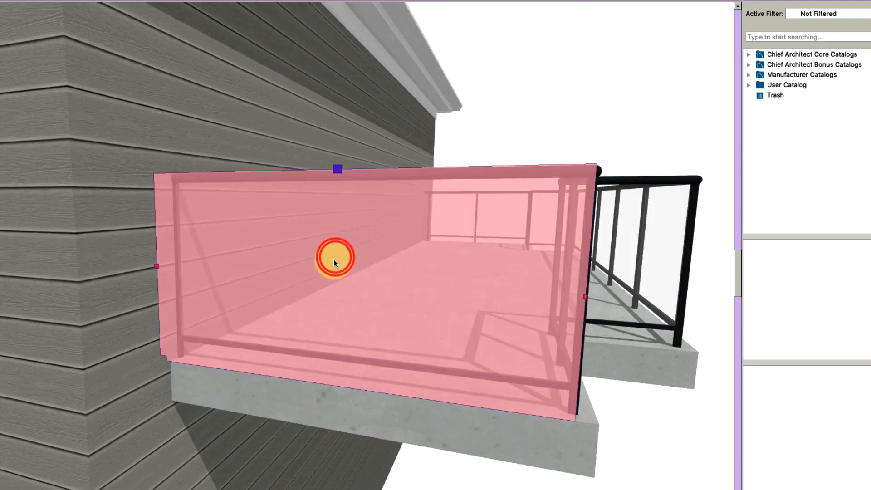
{"action": "double_click", "coordinate": [334, 257]}
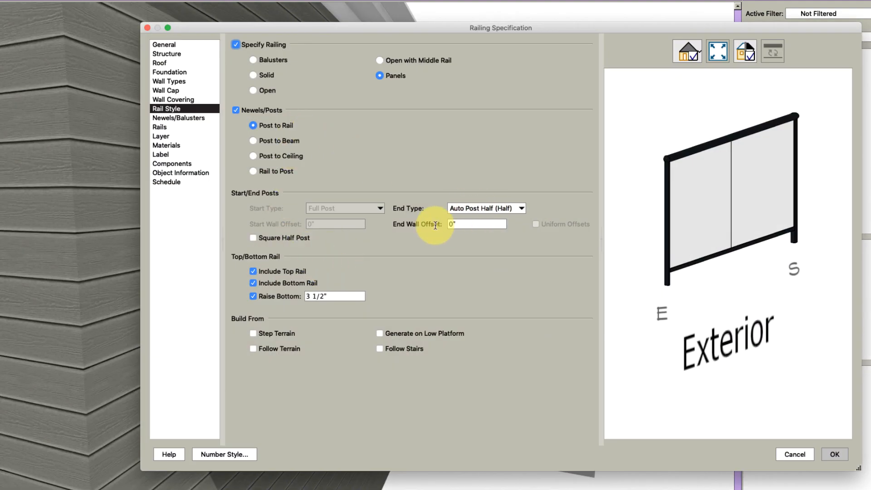
{"action": "type", "text": "3\""}
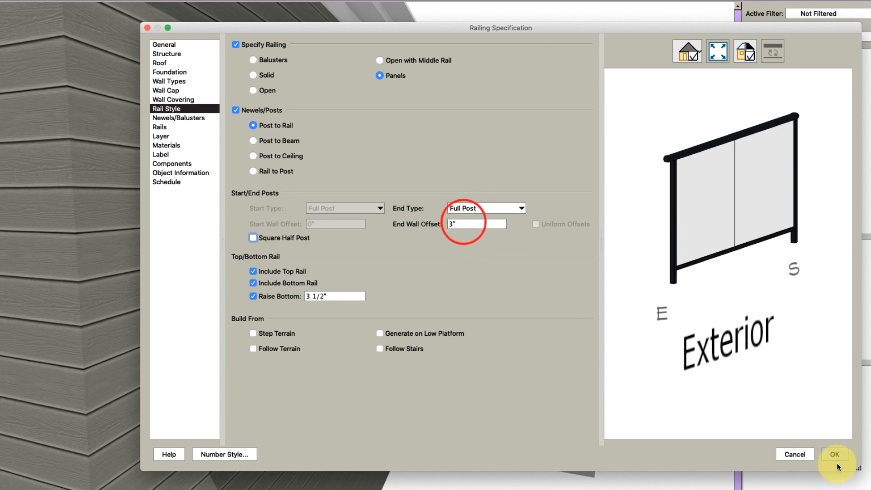
{"action": "left_click", "coordinate": [835, 453]}
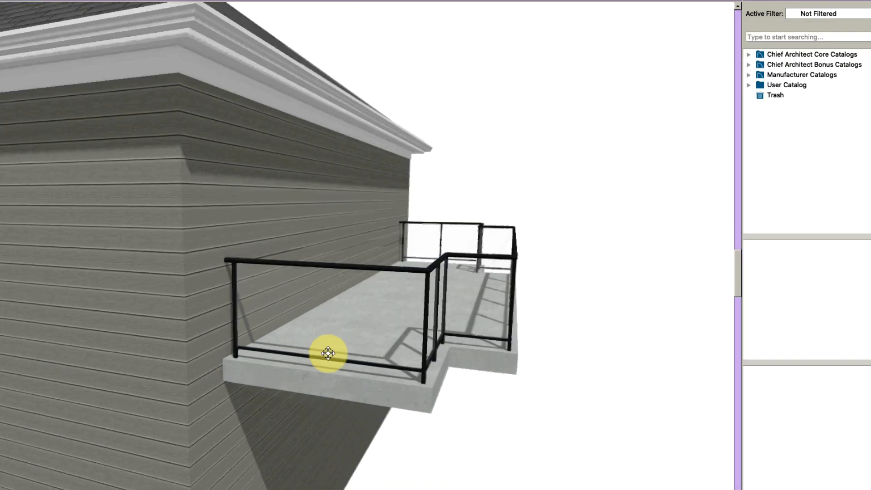
Step: Open the post and panel settings of the short wall-side railing section
{"action": "left_click", "coordinate": [327, 352]}
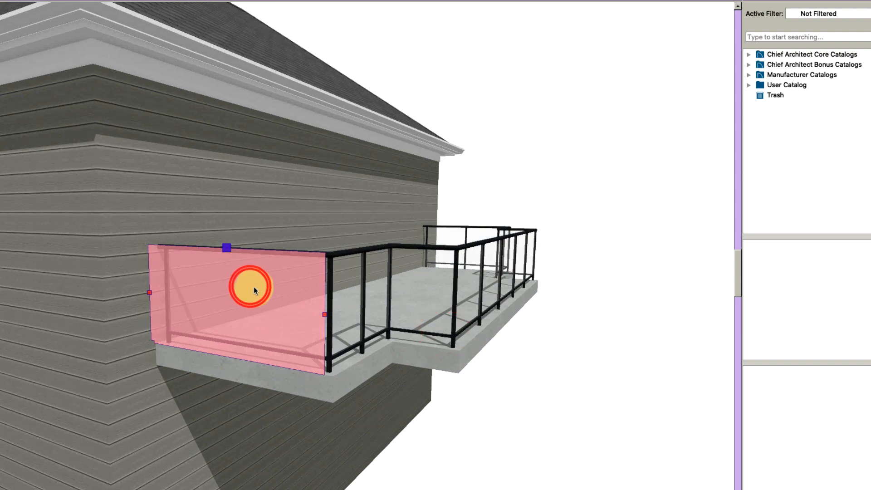
{"action": "double_click", "coordinate": [253, 286]}
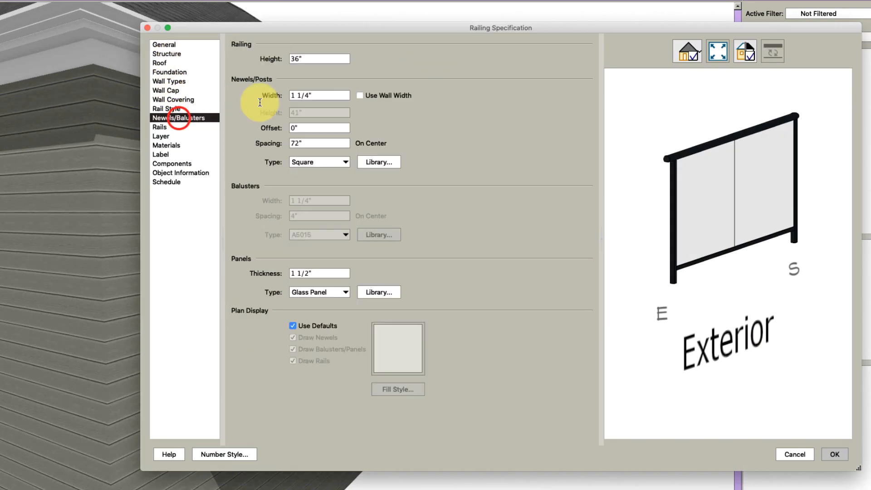
{"action": "left_click", "coordinate": [833, 453]}
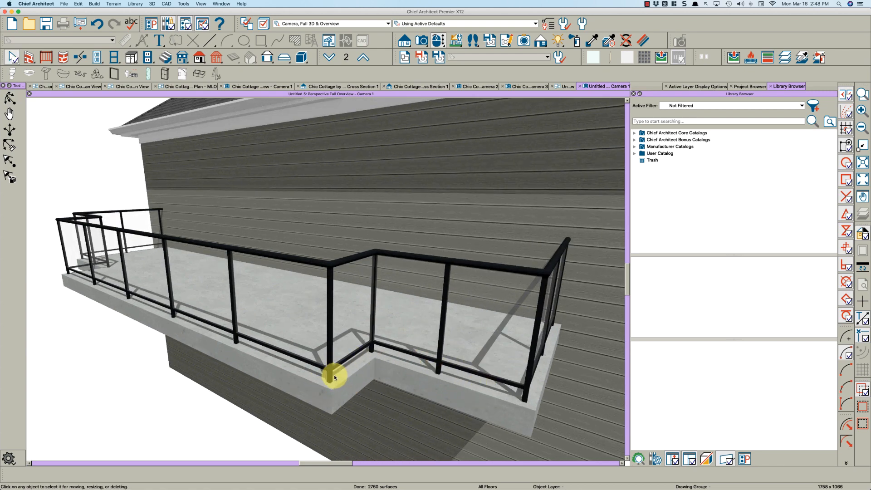
Step: Set the long front railing's thickness to 3"
{"action": "left_click", "coordinate": [334, 376]}
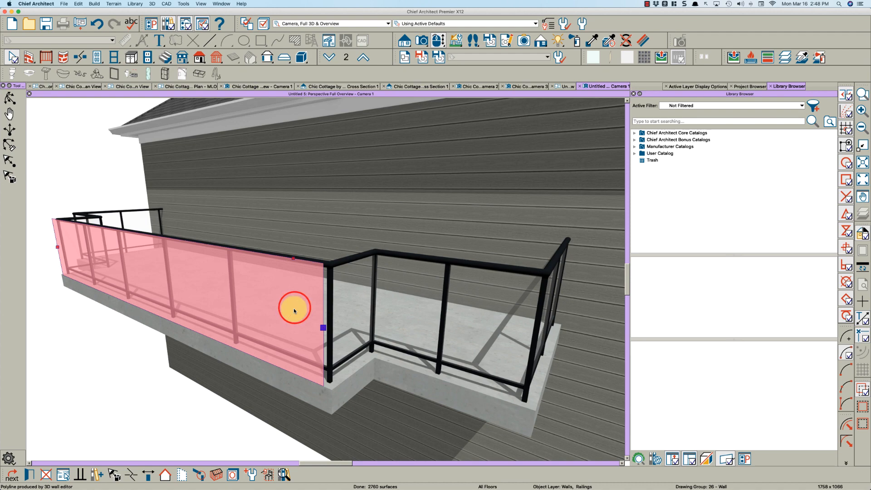
{"action": "double_click", "coordinate": [294, 309]}
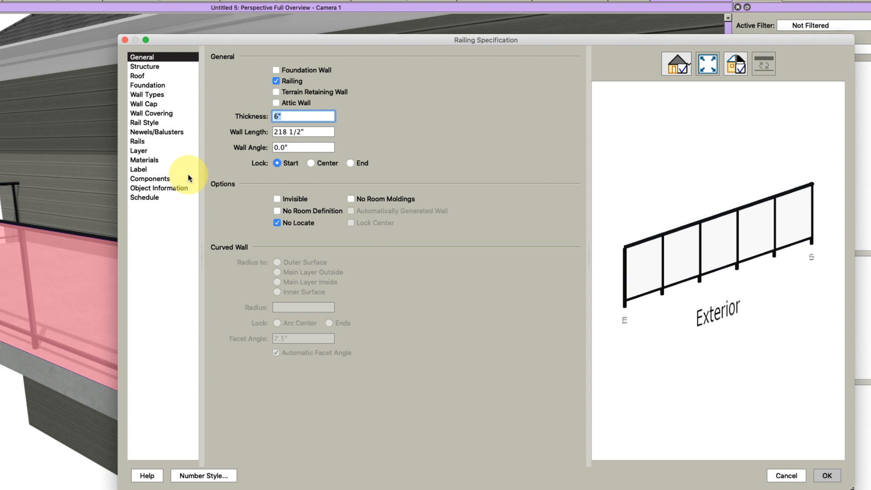
{"action": "mouse_move", "coordinate": [146, 138]}
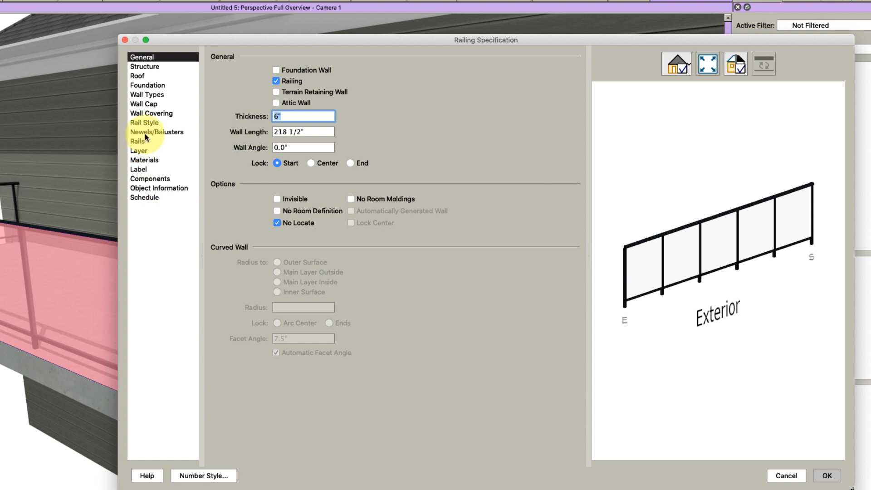
{"action": "mouse_move", "coordinate": [167, 135]}
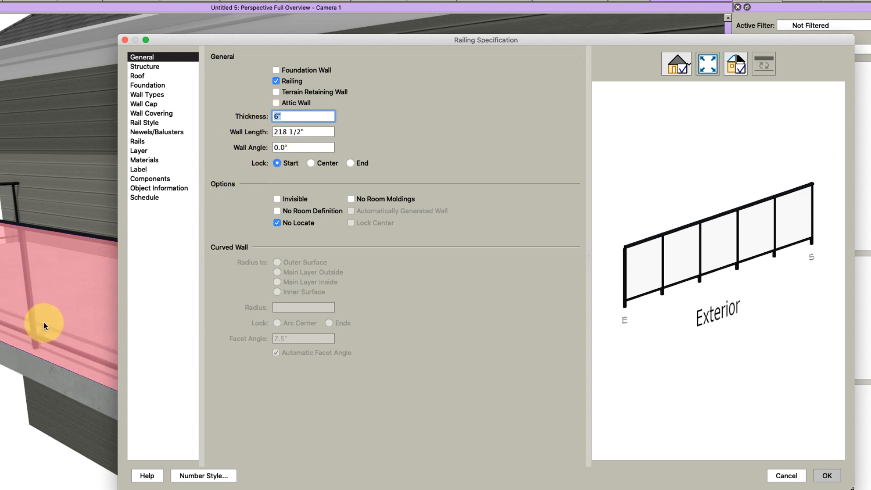
{"action": "type", "text": "3"}
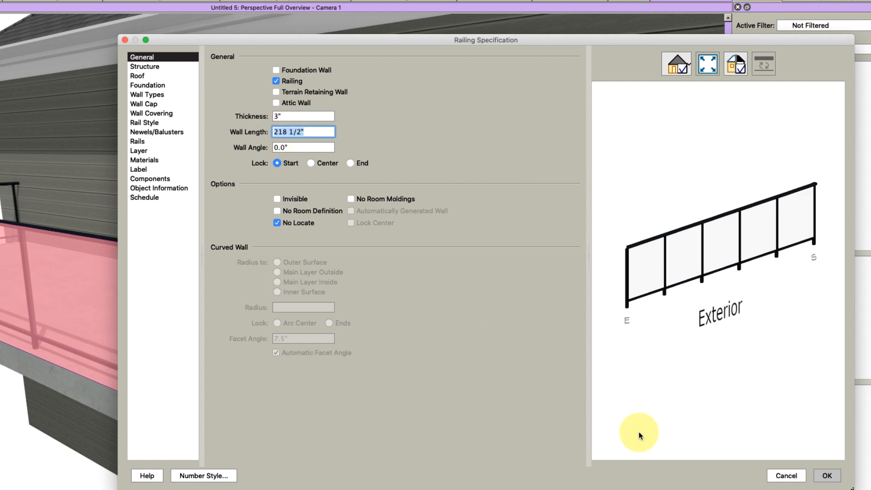
{"action": "left_click", "coordinate": [826, 475]}
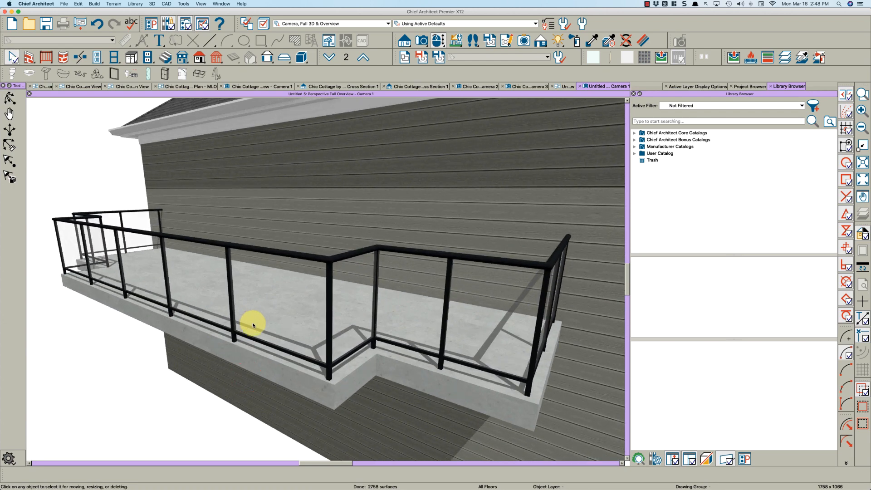
Step: Recheck the front railing's 3" thickness and orbit to view the balcony front and side
{"action": "left_click", "coordinate": [255, 322]}
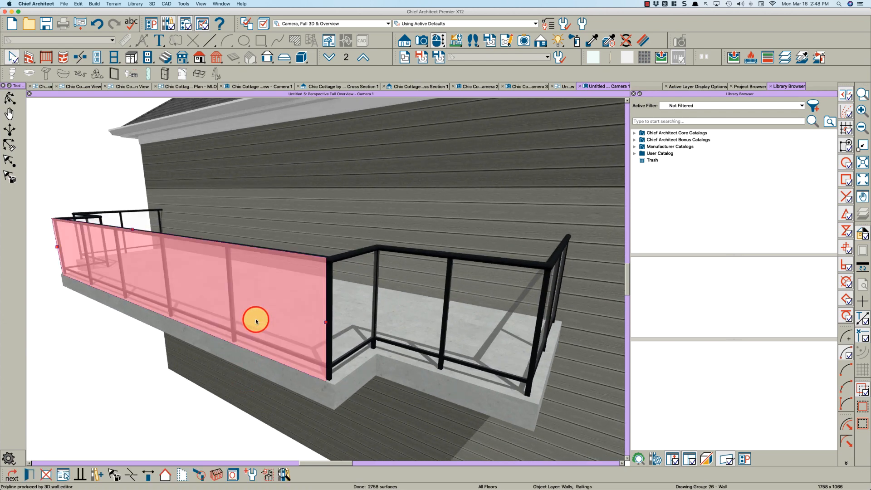
{"action": "double_click", "coordinate": [256, 321]}
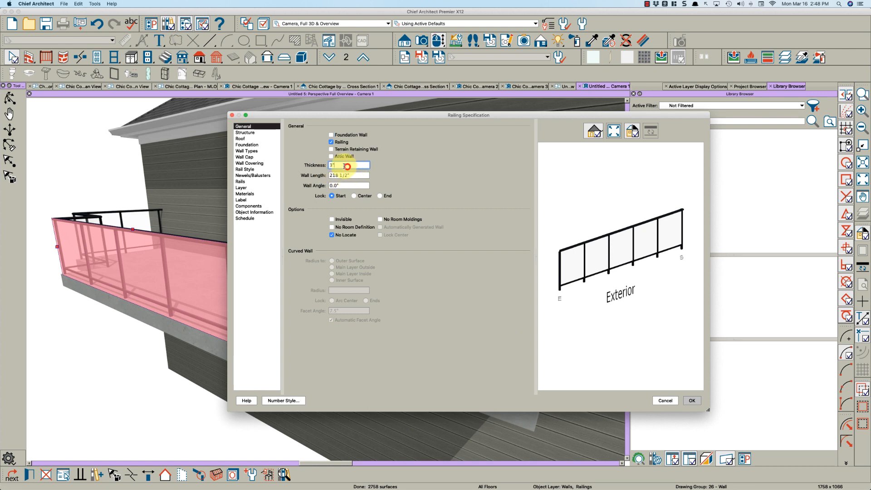
{"action": "left_click", "coordinate": [691, 400]}
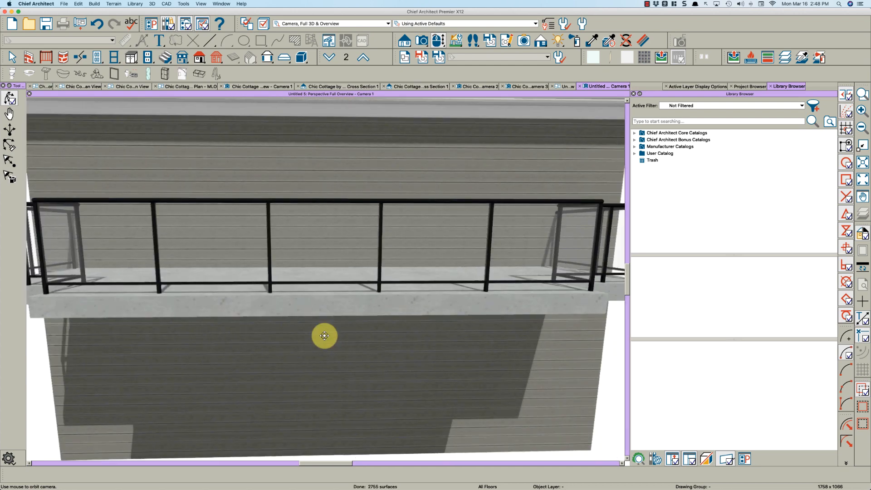
{"action": "left_click_drag", "start_coordinate": [324, 336], "coordinate": [374, 343]}
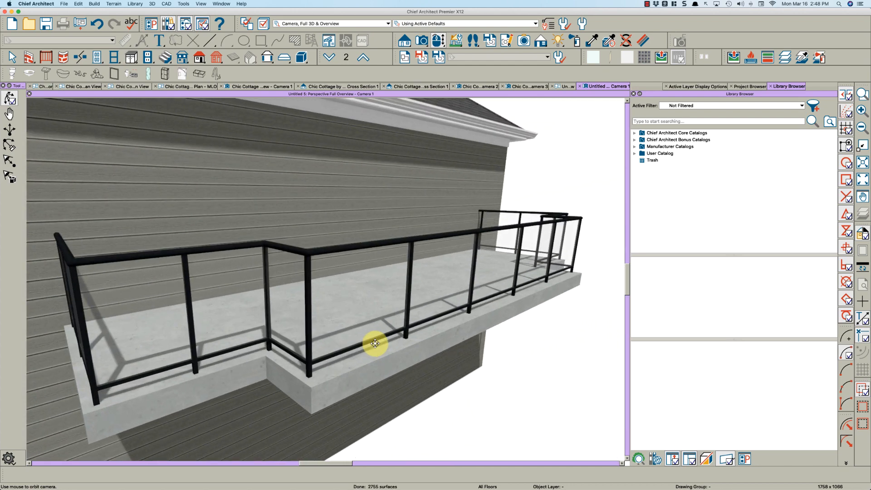
{"action": "left_click_drag", "start_coordinate": [375, 343], "coordinate": [344, 321]}
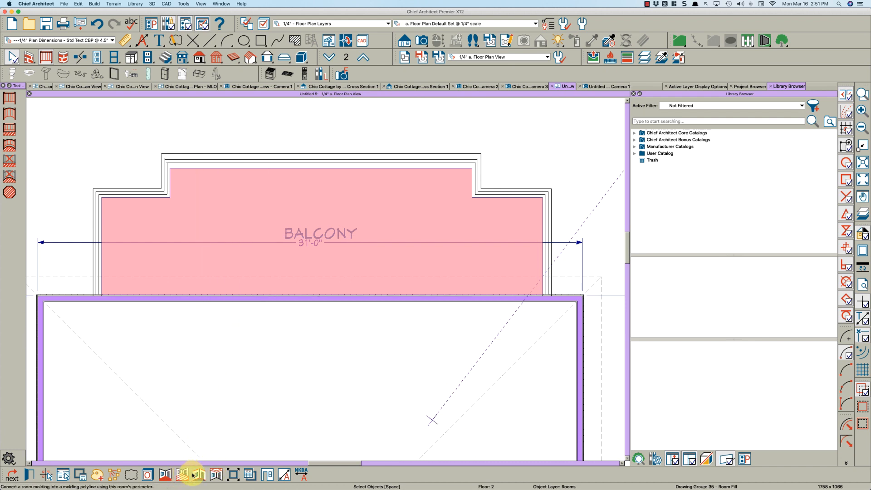
Step: Create a molding polyline from the balcony outline and open its molding settings
{"action": "left_click", "coordinate": [194, 473]}
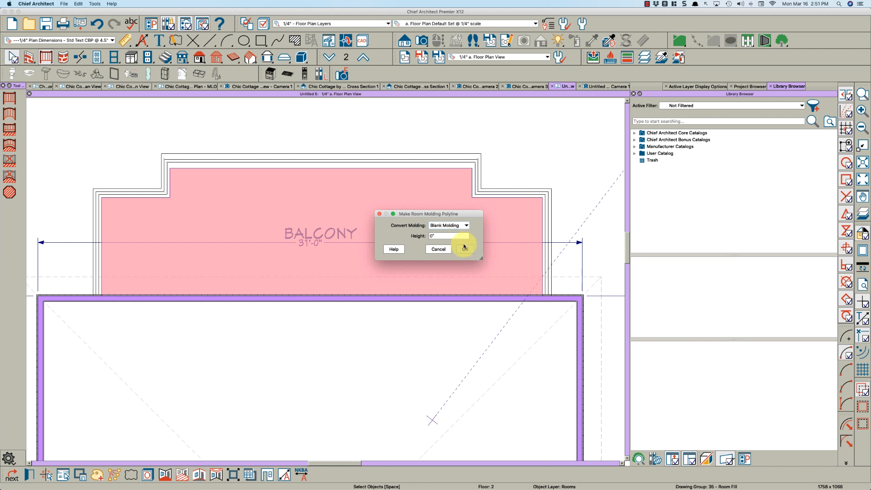
{"action": "left_click", "coordinate": [465, 249]}
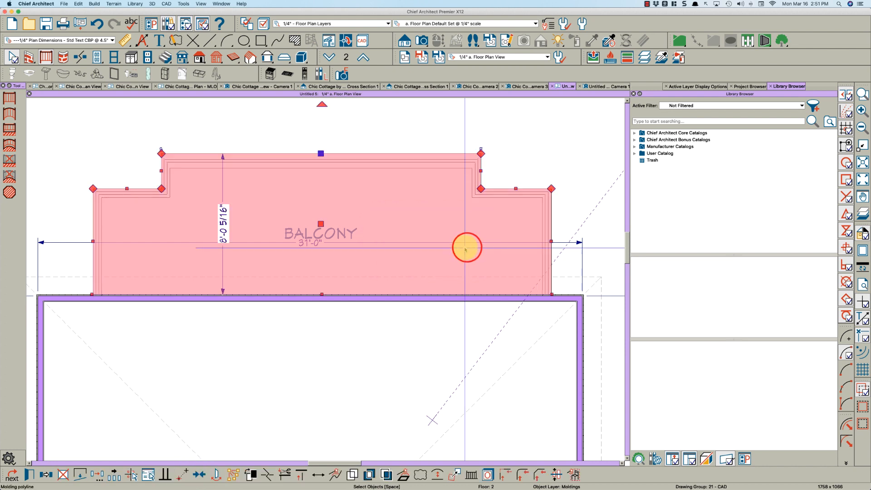
{"action": "double_click", "coordinate": [467, 247]}
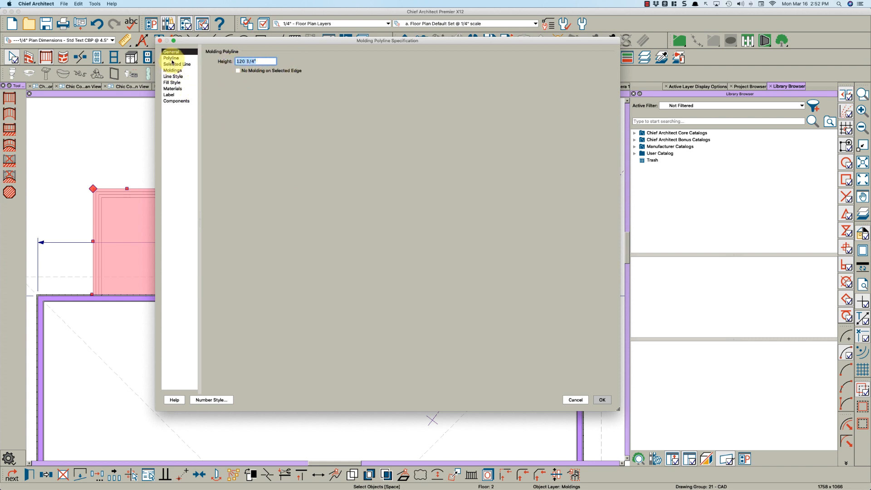
{"action": "left_click", "coordinate": [171, 58]}
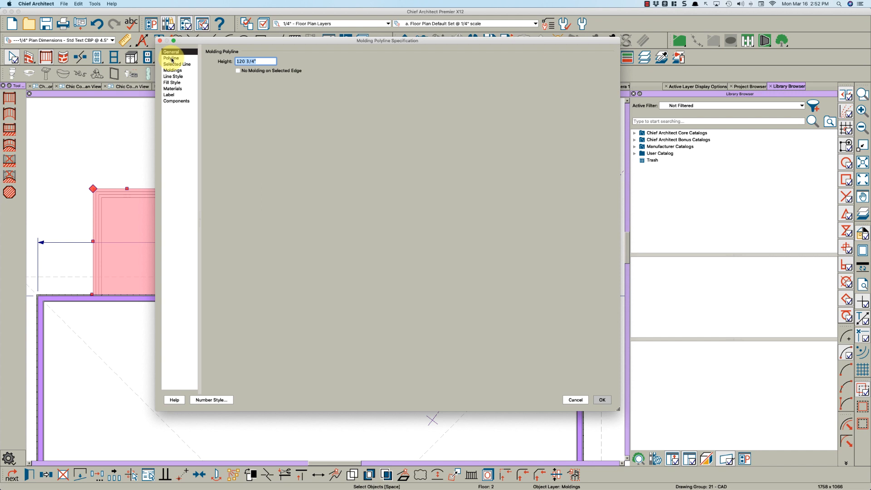
{"action": "left_click", "coordinate": [173, 70]}
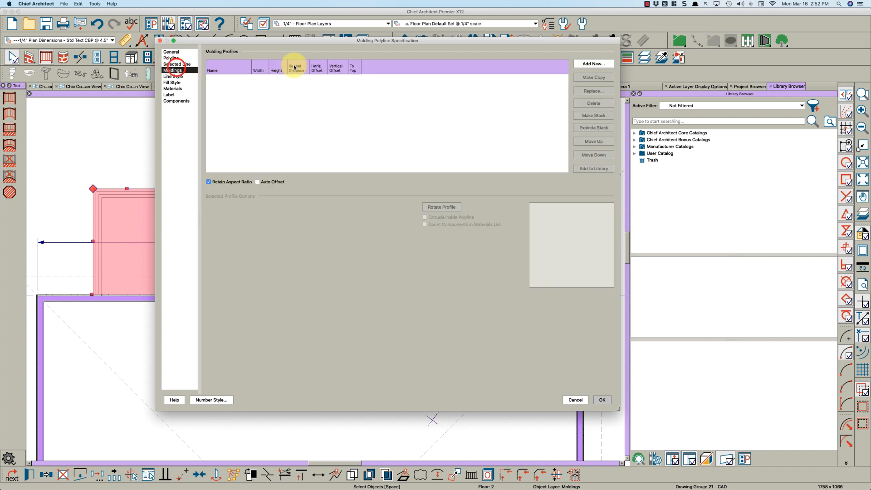
Step: Add the CA-41 edge molding profile to the polyline and view it in 3D
{"action": "left_click", "coordinate": [592, 63]}
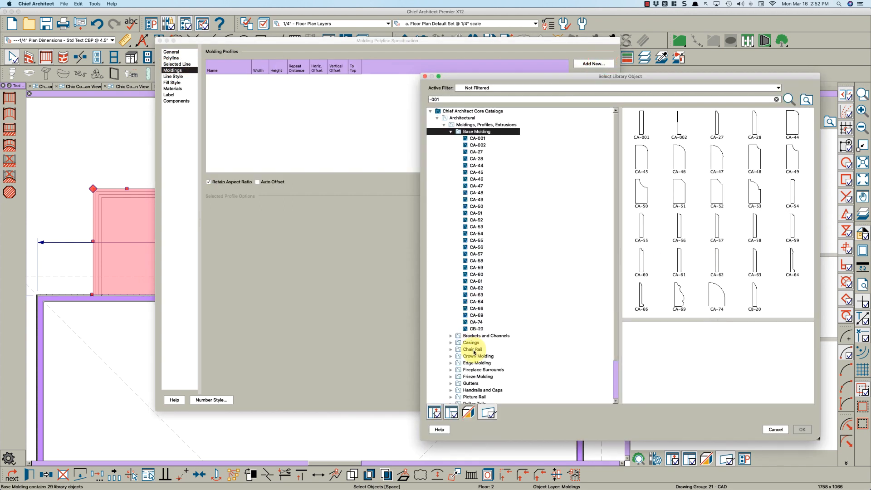
{"action": "left_click", "coordinate": [477, 363]}
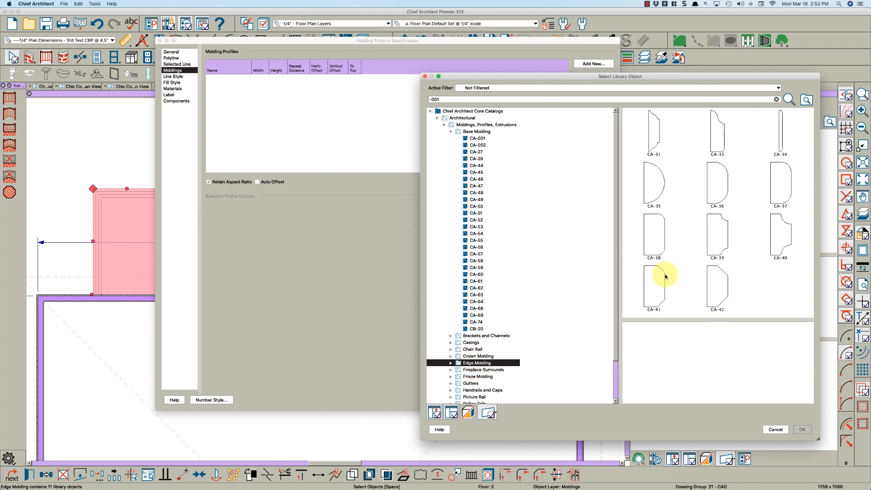
{"action": "double_click", "coordinate": [653, 288]}
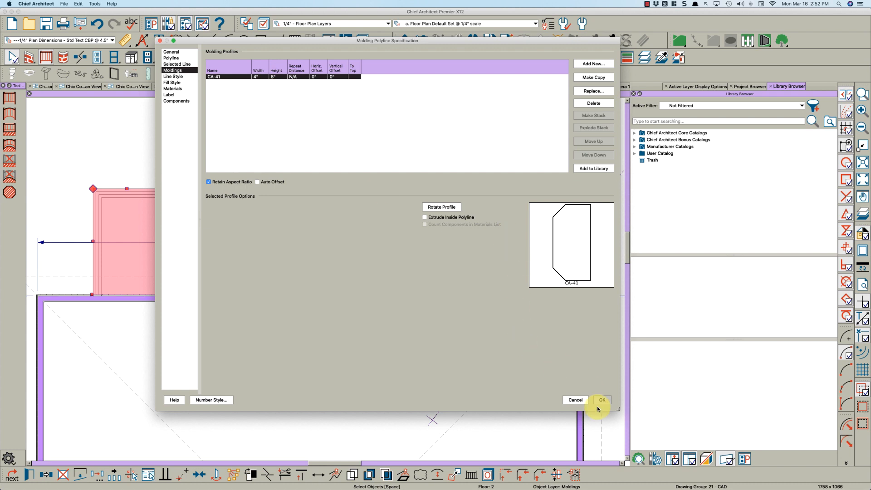
{"action": "left_click", "coordinate": [601, 400]}
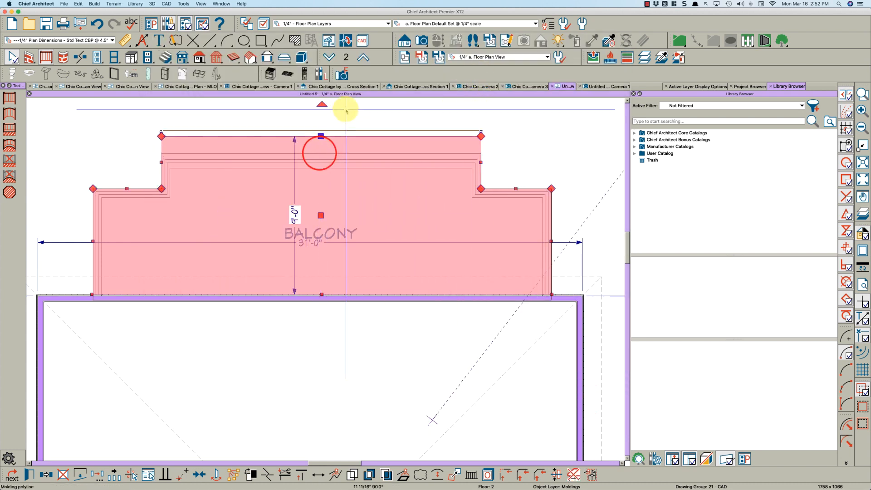
{"action": "left_click", "coordinate": [605, 86]}
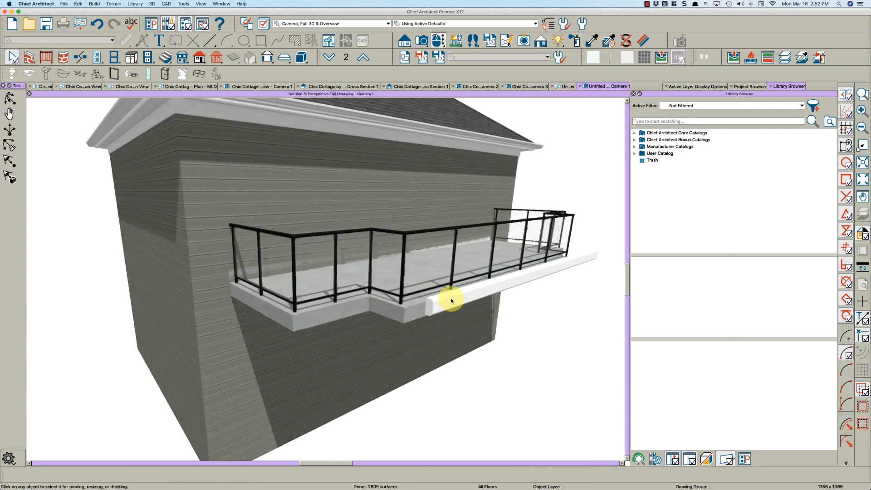
Step: Drag the molding polyline edges onto the balcony's stepped edges, toggling grid snapping
{"action": "left_click_drag", "start_coordinate": [449, 300], "coordinate": [428, 302]}
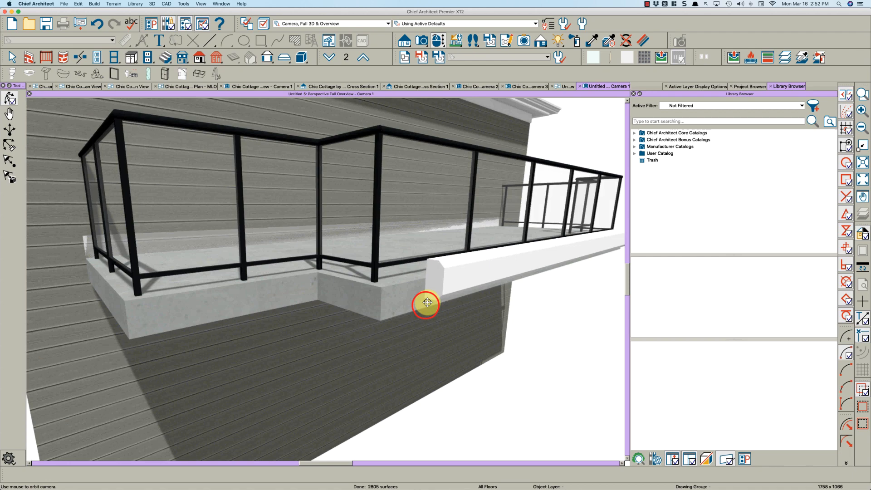
{"action": "left_click", "coordinate": [426, 303]}
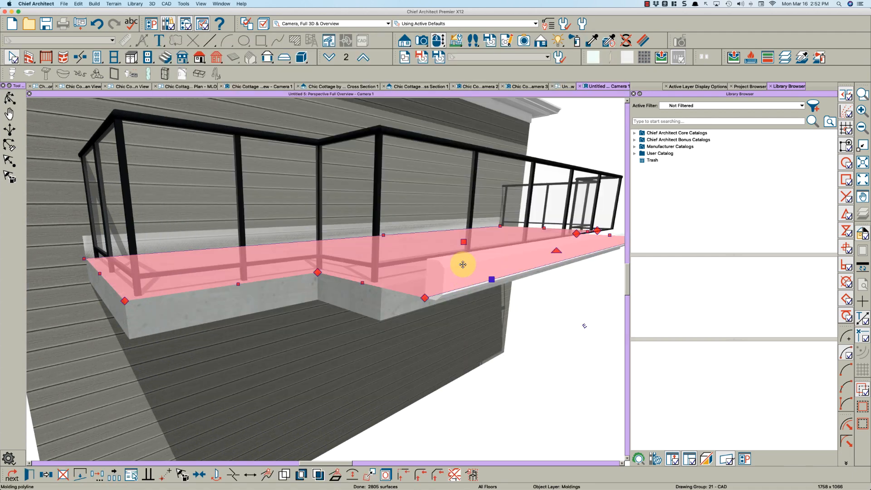
{"action": "left_click", "coordinate": [562, 86]}
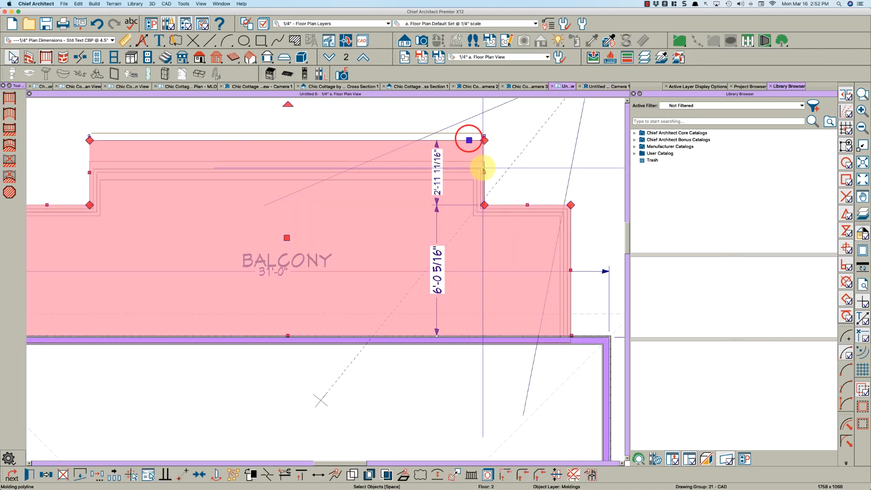
{"action": "left_click_drag", "start_coordinate": [468, 139], "coordinate": [505, 166]}
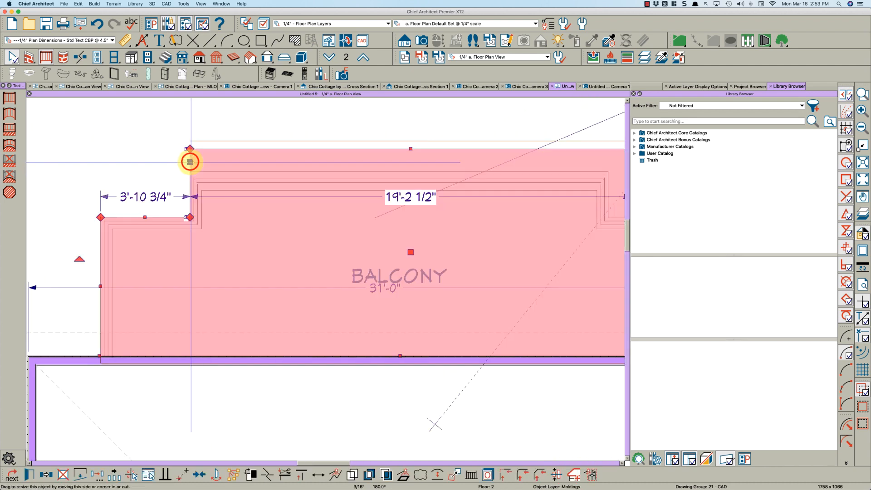
{"action": "left_click_drag", "start_coordinate": [190, 161], "coordinate": [185, 228]}
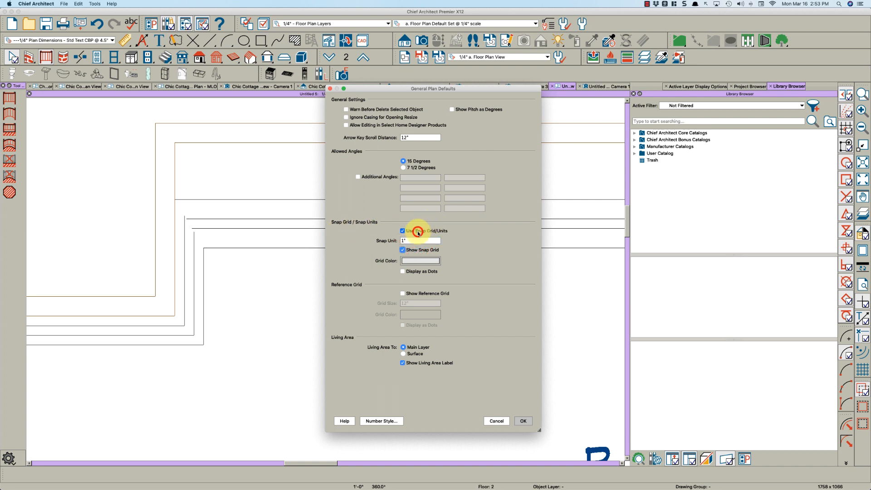
{"action": "left_click", "coordinate": [522, 420]}
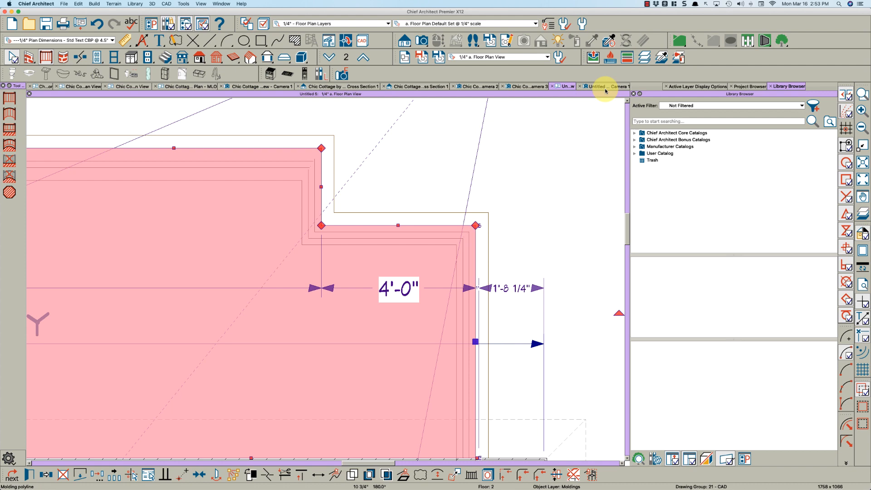
{"action": "left_click", "coordinate": [604, 86]}
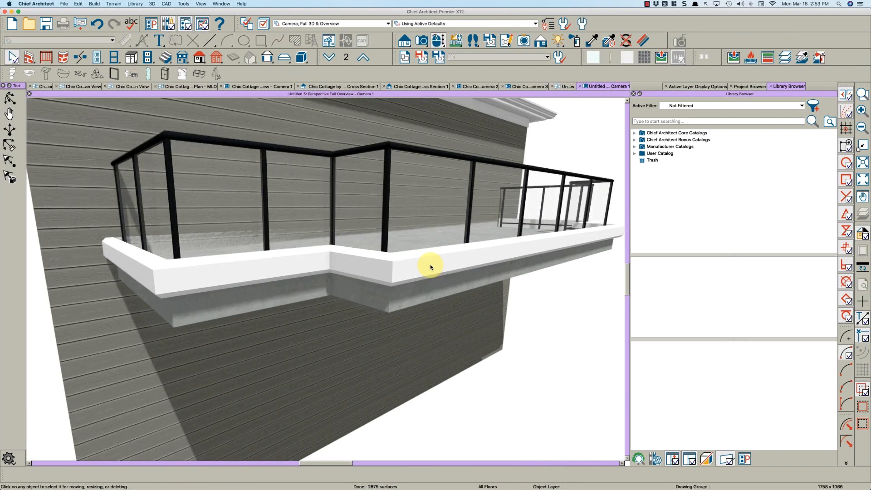
Step: Align the CA-41 face molding profile to the top of the slab
{"action": "left_click", "coordinate": [430, 265]}
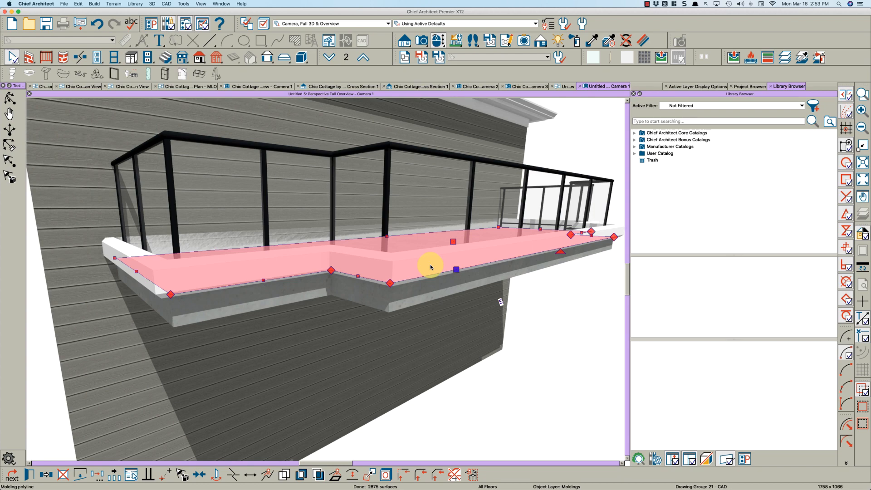
{"action": "double_click", "coordinate": [430, 267]}
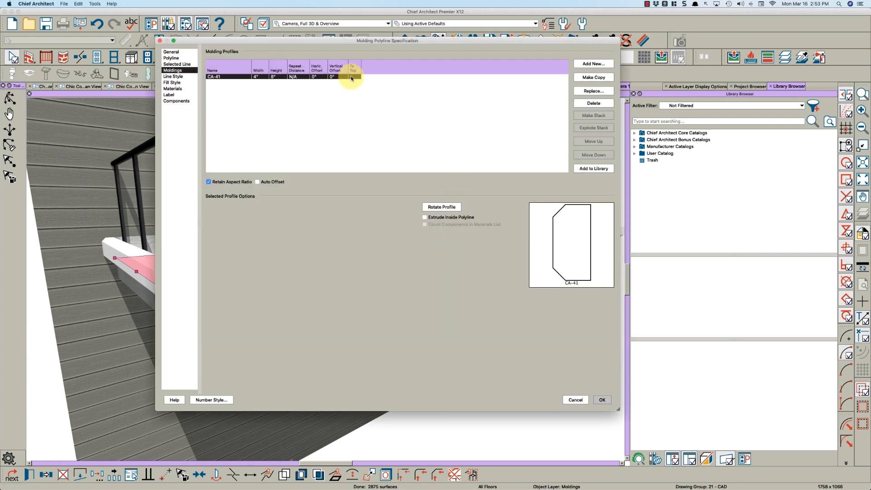
{"action": "left_click", "coordinate": [601, 399]}
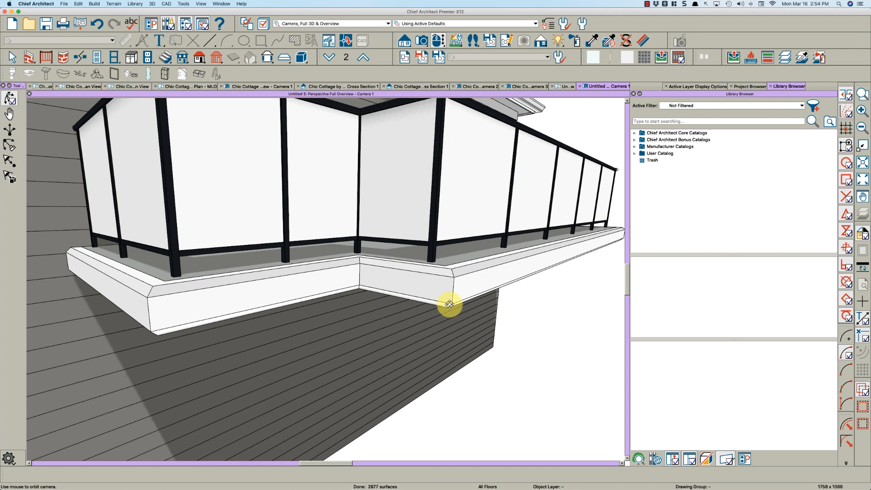
{"action": "left_click_drag", "start_coordinate": [450, 304], "coordinate": [445, 287]}
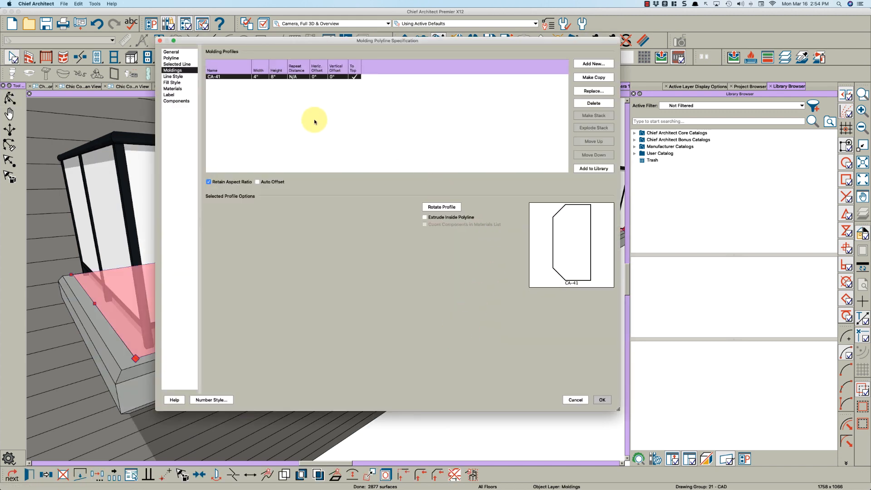
Step: Narrow the molding to 2" wide without retaining aspect ratio and inspect the corner
{"action": "left_click", "coordinate": [208, 181]}
{"action": "type", "text": "2"}
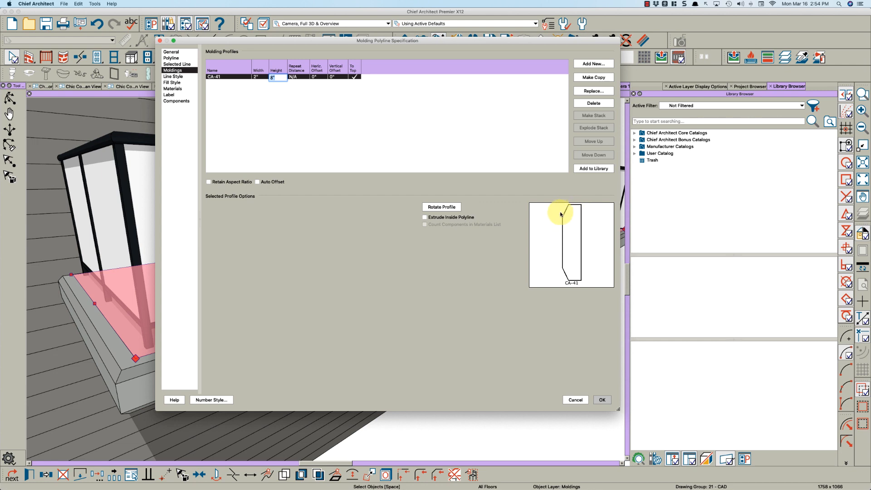
{"action": "left_click", "coordinate": [602, 399]}
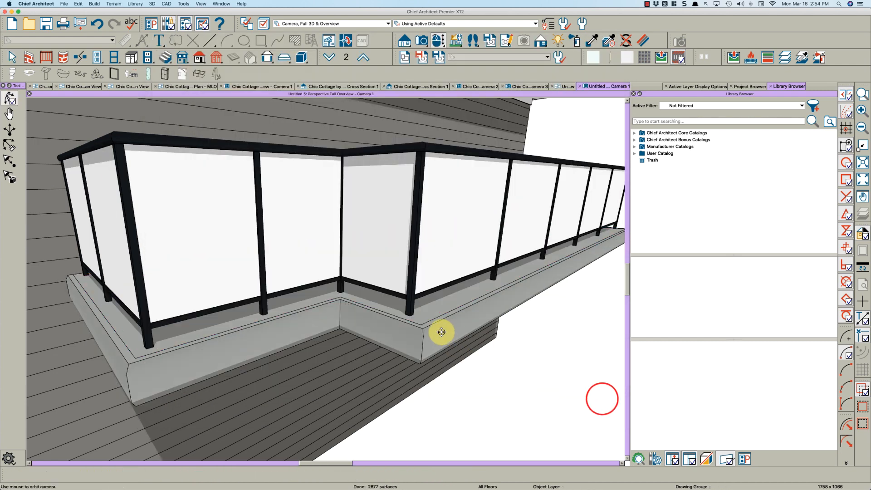
{"action": "left_click_drag", "start_coordinate": [441, 331], "coordinate": [461, 294]}
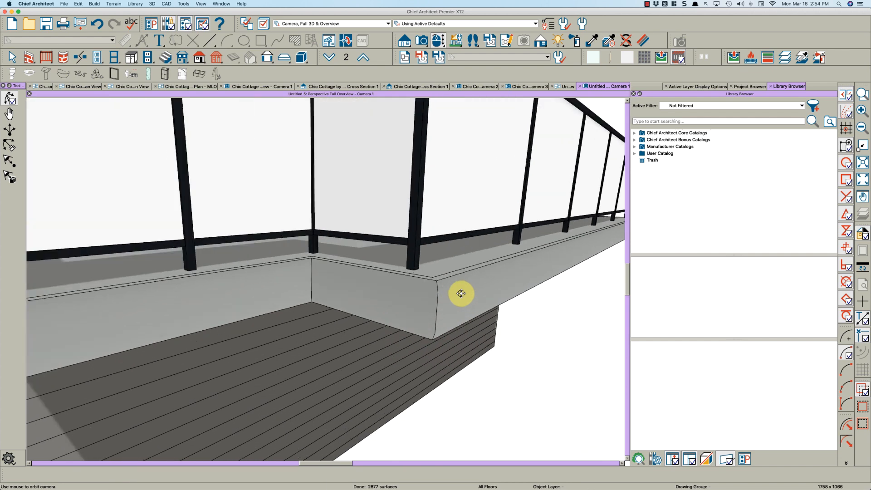
{"action": "left_click_drag", "start_coordinate": [461, 293], "coordinate": [432, 295]}
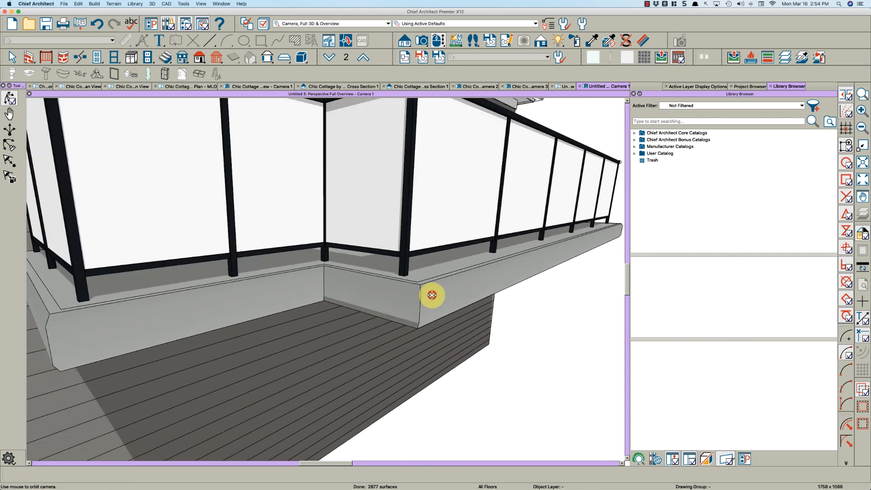
{"action": "double_click", "coordinate": [432, 295]}
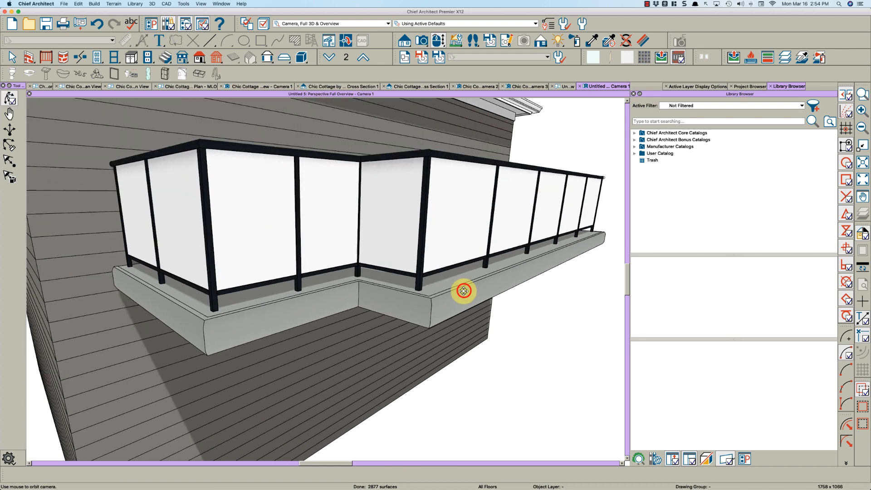
{"action": "left_click", "coordinate": [565, 86]}
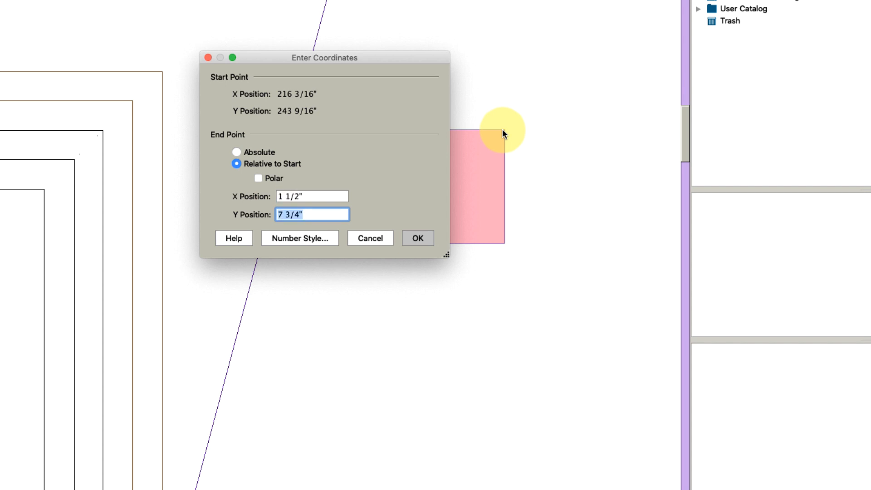
Step: Draw the 1 1/2" x 7 3/4" tapered profile and save it as Balcony Face Molding
{"action": "left_click", "coordinate": [417, 238]}
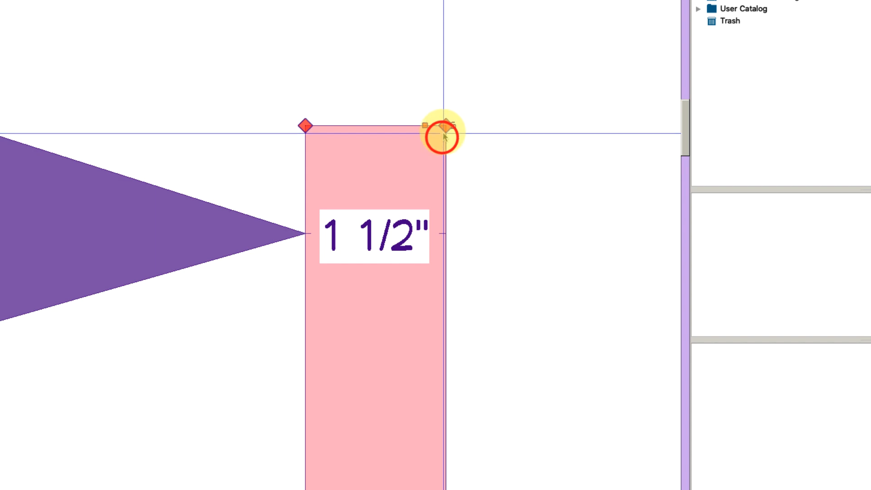
{"action": "left_click_drag", "start_coordinate": [441, 136], "coordinate": [444, 259]}
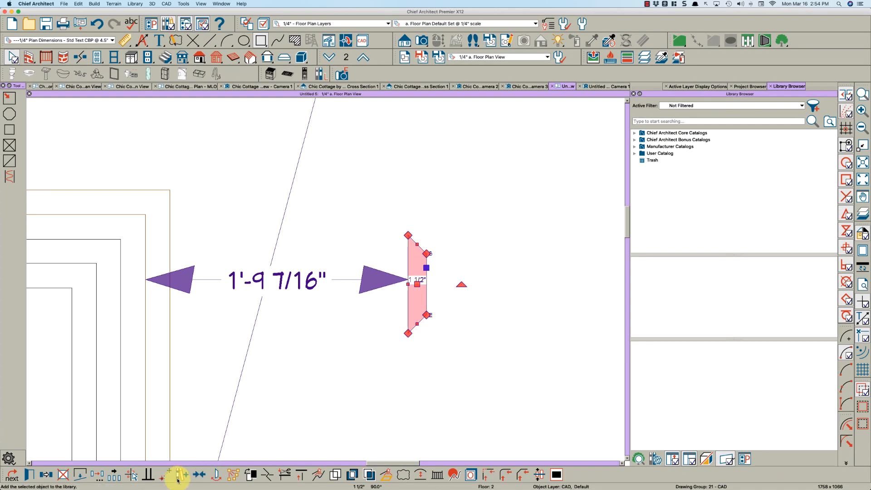
{"action": "left_click", "coordinate": [662, 249]}
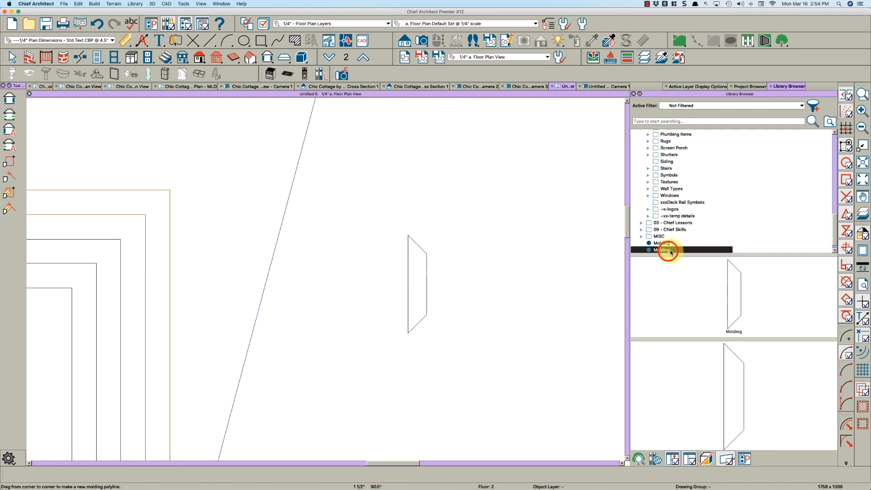
{"action": "type", "text": "Balcony Face M"}
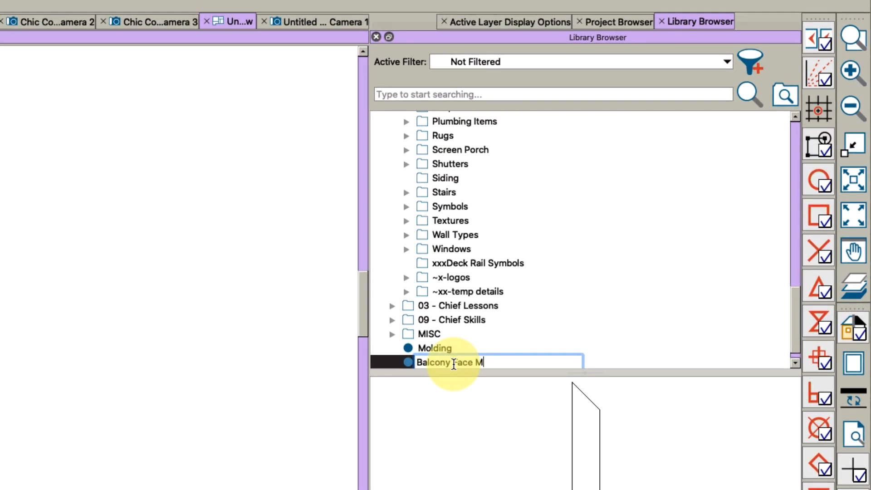
{"action": "type", "text": "olding 8\""}
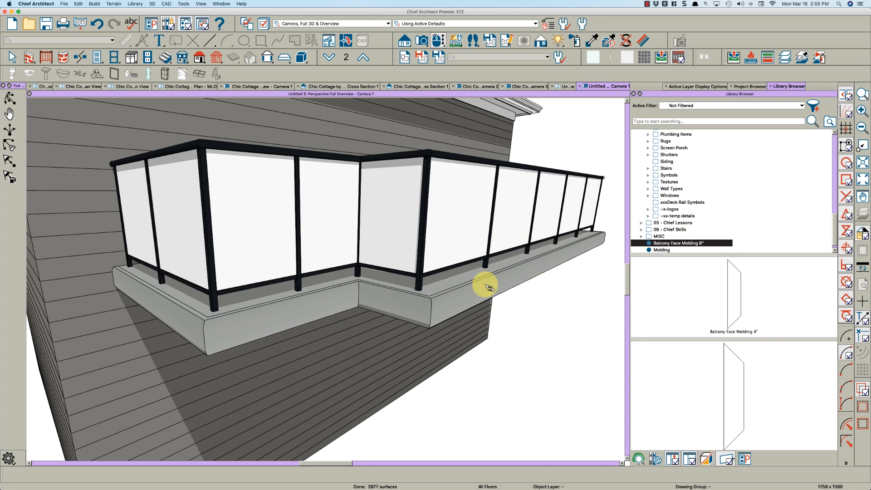
{"action": "left_click", "coordinate": [670, 229]}
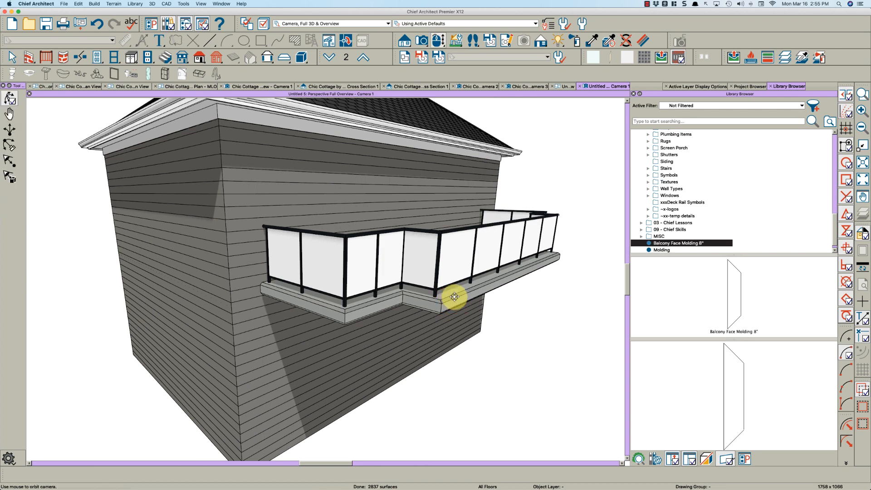
{"action": "left_click_drag", "start_coordinate": [454, 296], "coordinate": [450, 294]}
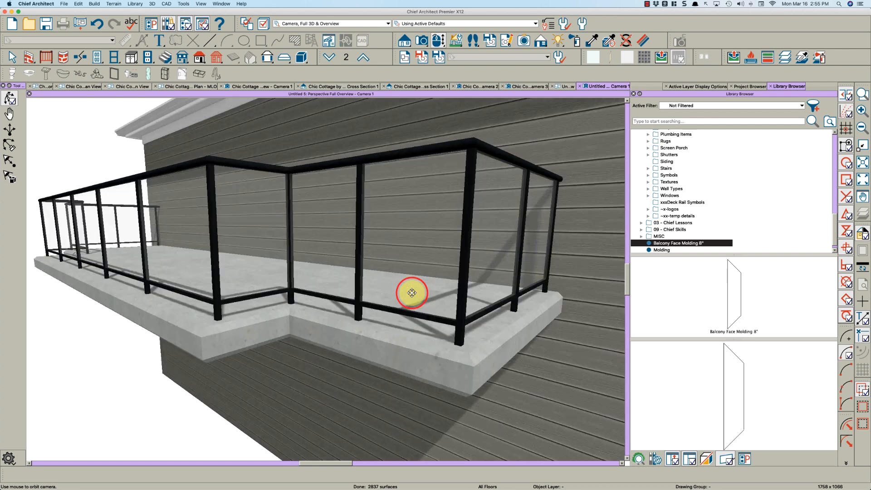
{"action": "left_click_drag", "start_coordinate": [411, 293], "coordinate": [435, 279]}
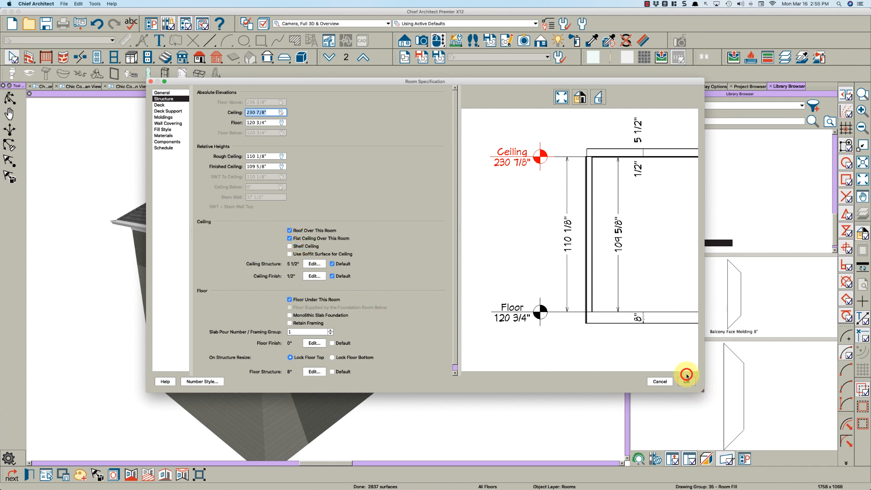
Step: Confirm the room's roof settings and change the balcony-side hip roof to a gable
{"action": "left_click", "coordinate": [686, 381]}
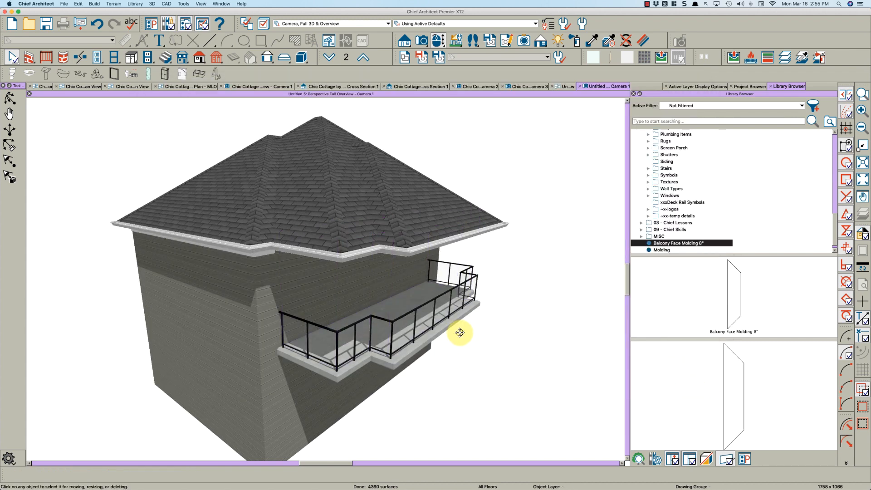
{"action": "left_click_drag", "start_coordinate": [460, 332], "coordinate": [411, 312]}
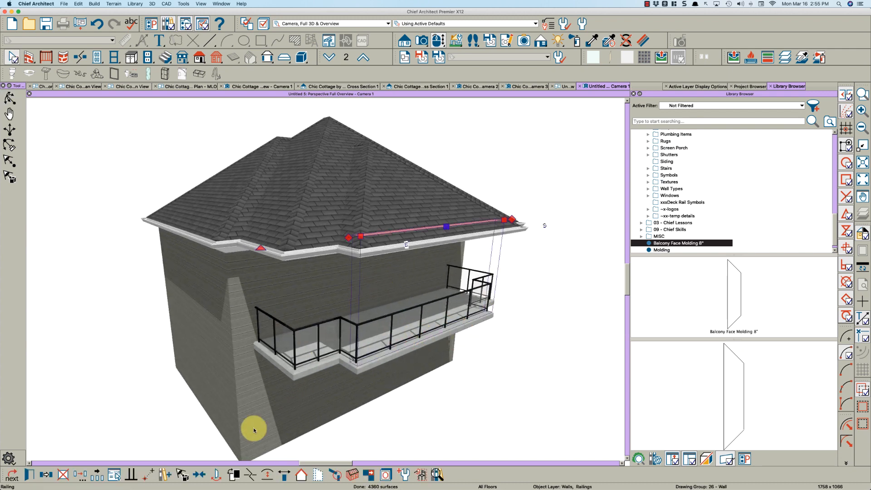
{"action": "left_click", "coordinate": [300, 475]}
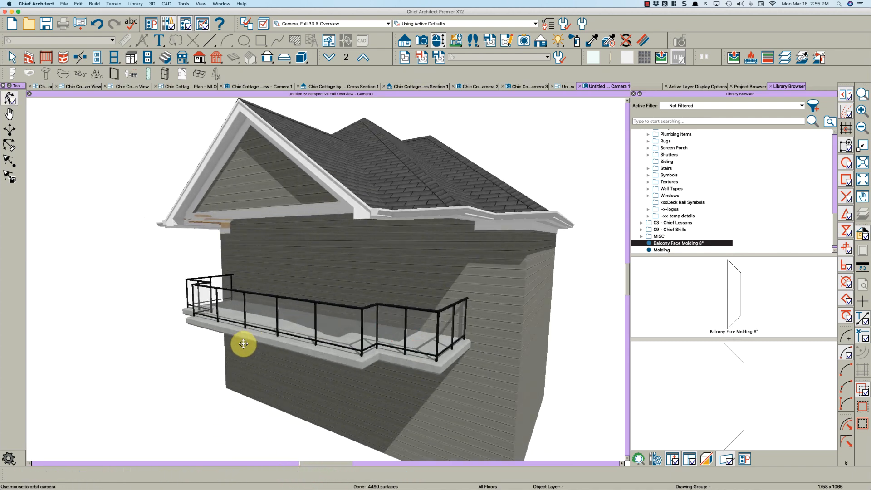
{"action": "left_click_drag", "start_coordinate": [243, 343], "coordinate": [299, 324]}
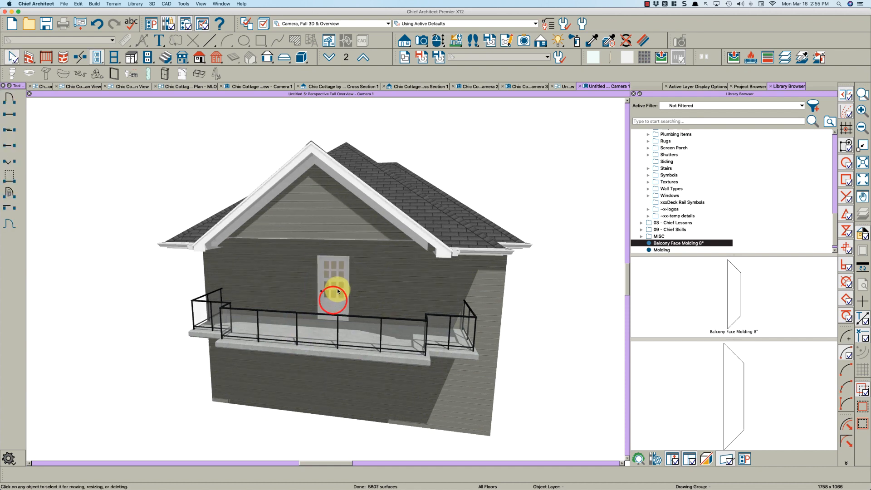
Step: Change the balcony door's type to a double glass-panel door and orbit to review it
{"action": "double_click", "coordinate": [332, 299]}
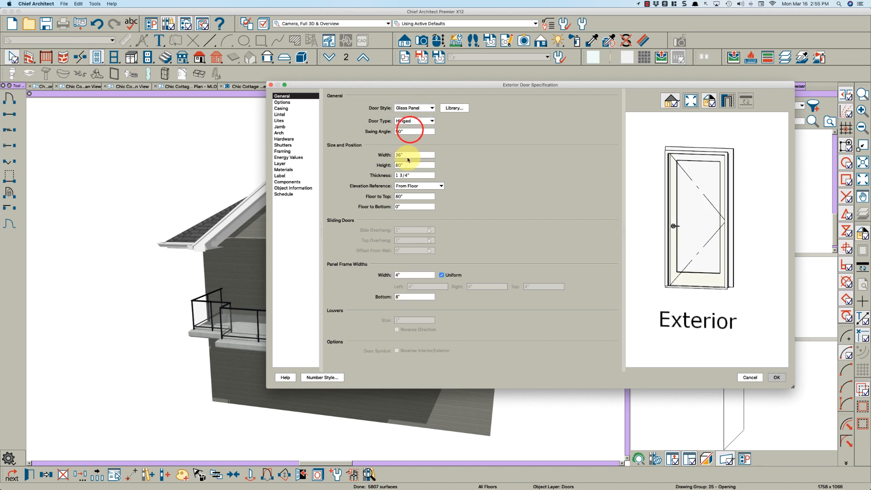
{"action": "left_click", "coordinate": [776, 377]}
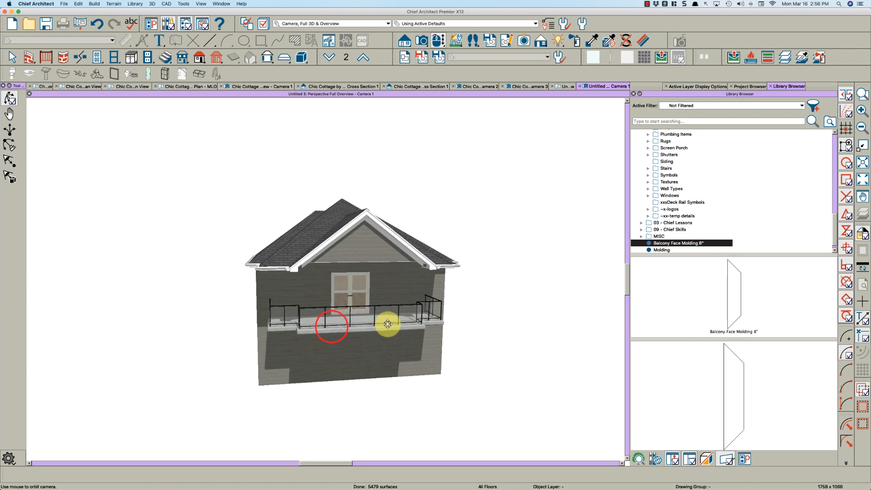
{"action": "left_click_drag", "start_coordinate": [331, 326], "coordinate": [370, 319]}
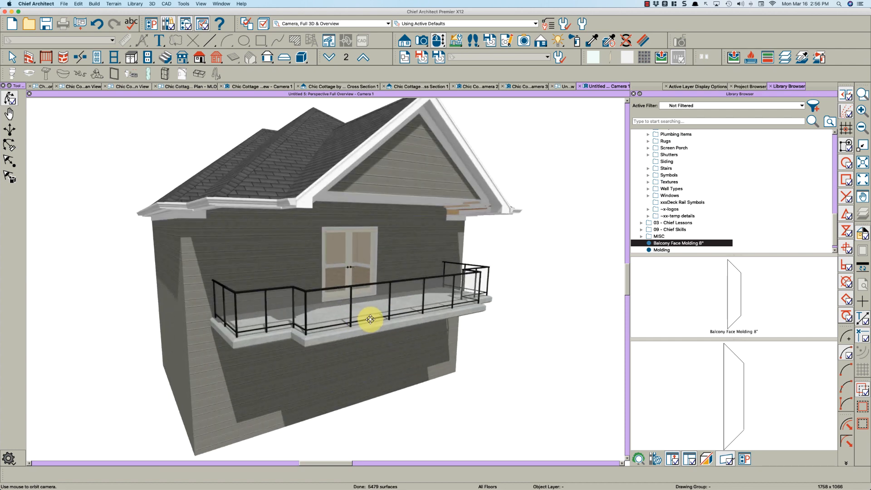
{"action": "left_click_drag", "start_coordinate": [371, 319], "coordinate": [372, 301]}
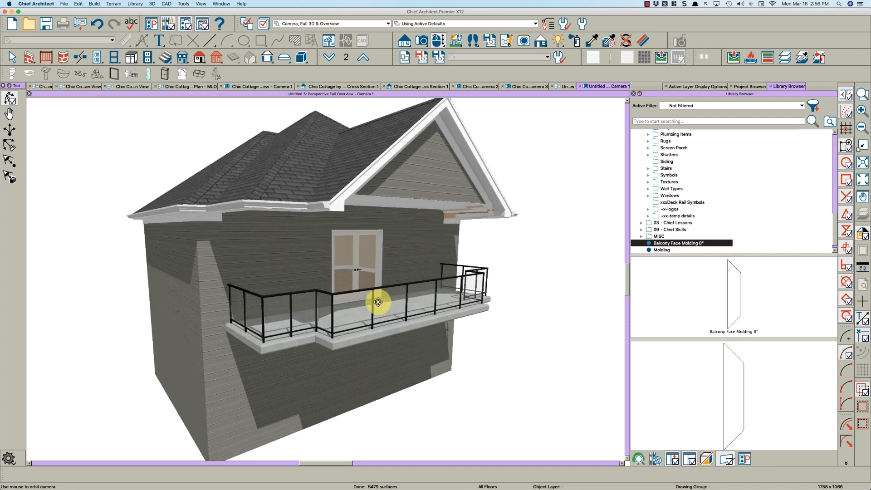
{"action": "left_click", "coordinate": [377, 301]}
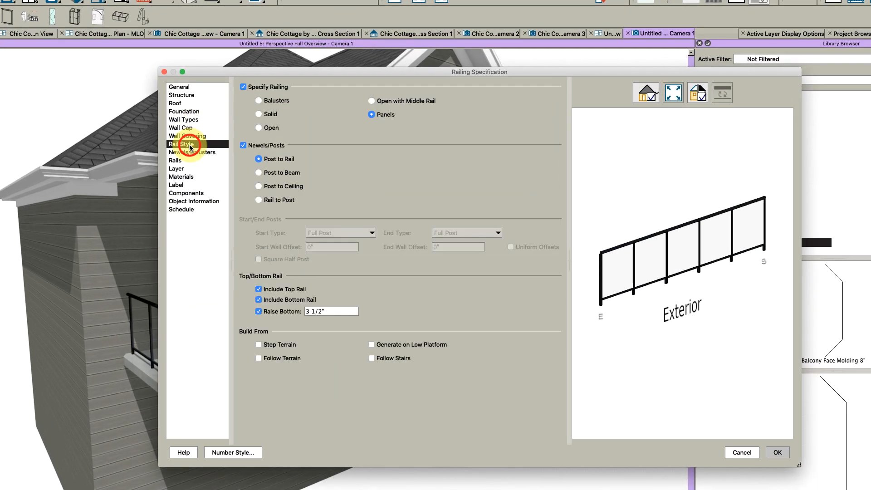
Step: Set the railing to Post to Beam style with 4" newels spaced 96" apart
{"action": "left_click", "coordinate": [258, 172]}
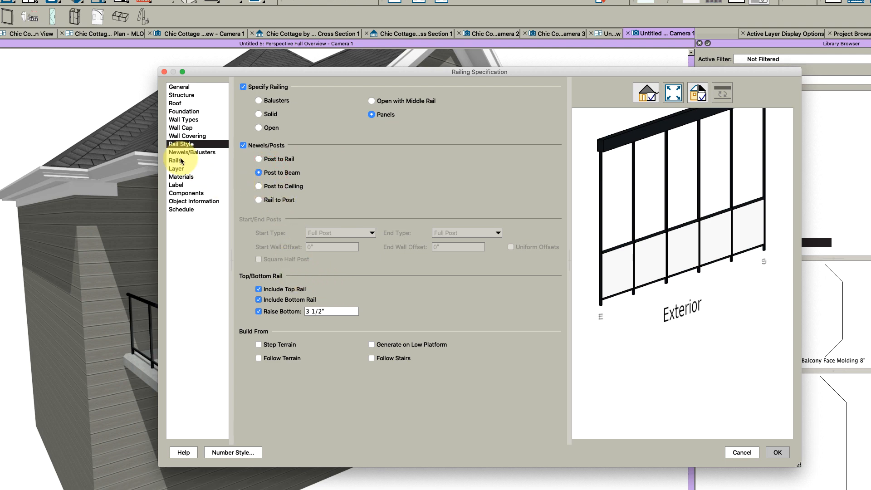
{"action": "left_click", "coordinate": [192, 153]}
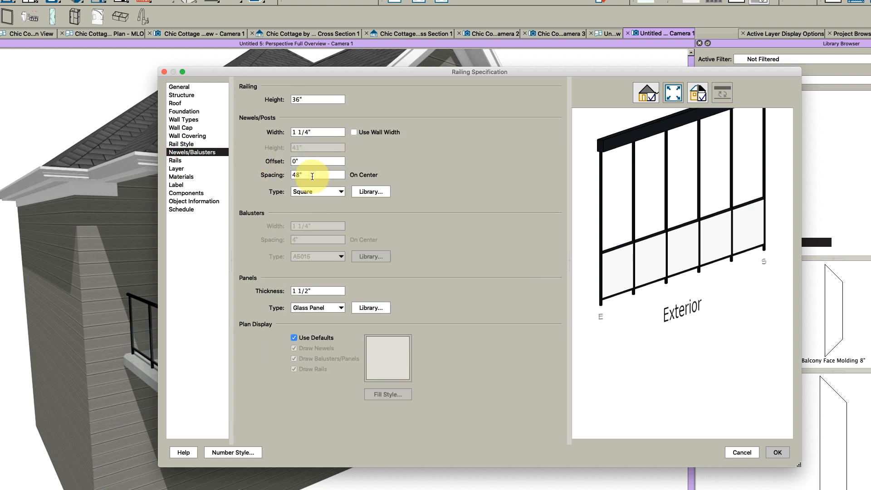
{"action": "left_click", "coordinate": [317, 132]}
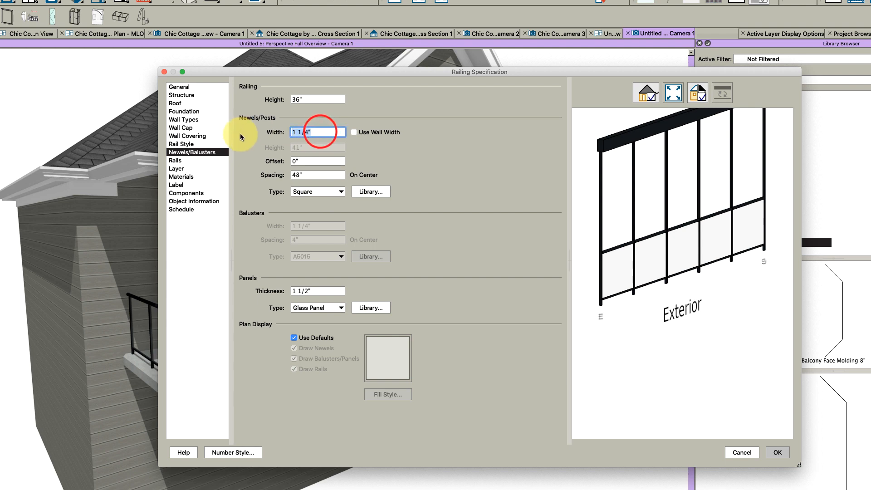
{"action": "type", "text": "4\""}
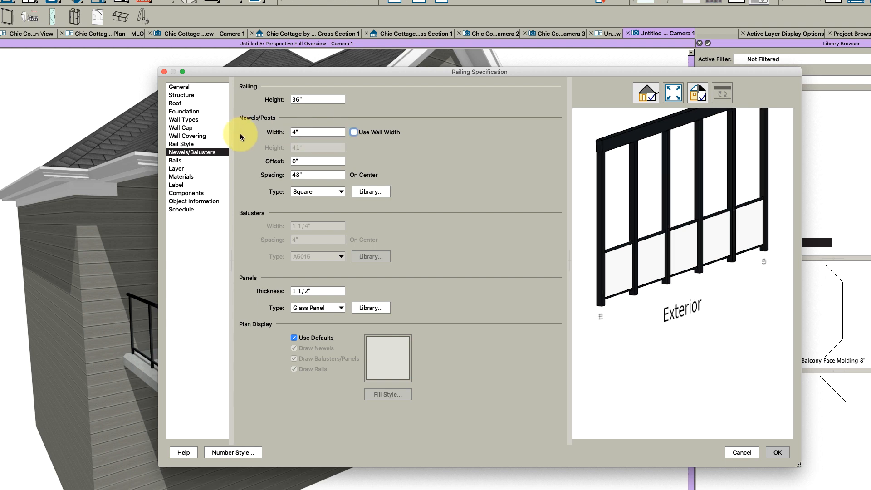
{"action": "left_click", "coordinate": [317, 175]}
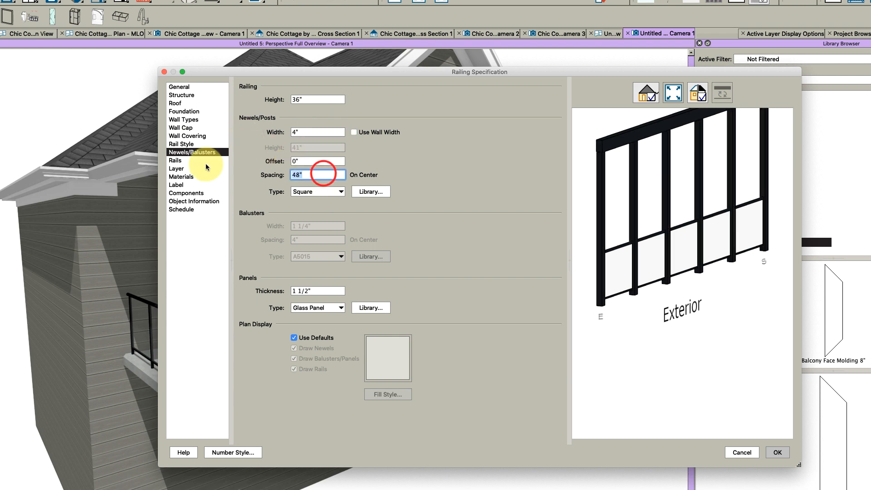
{"action": "type", "text": "96\""}
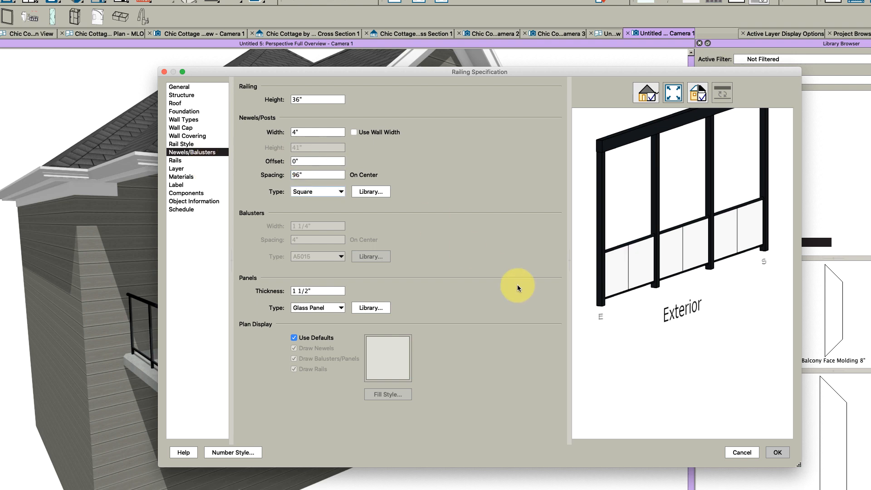
{"action": "left_click", "coordinate": [777, 452]}
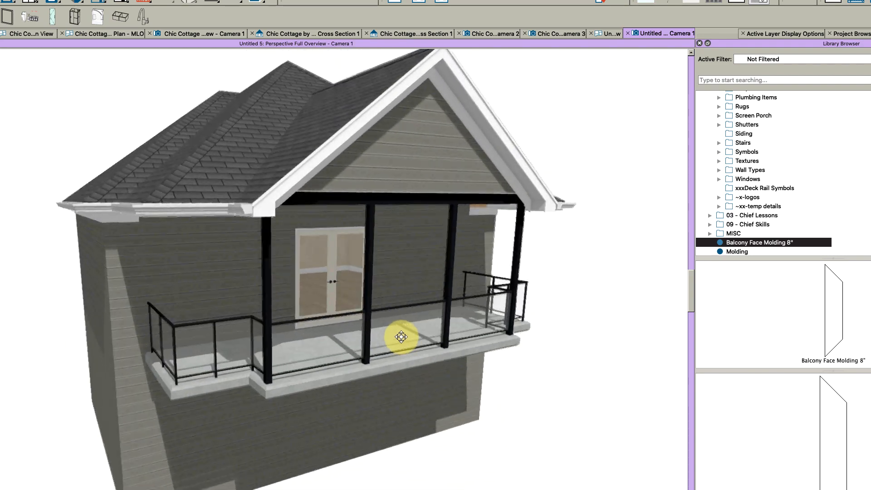
{"action": "left_click_drag", "start_coordinate": [401, 336], "coordinate": [356, 297]}
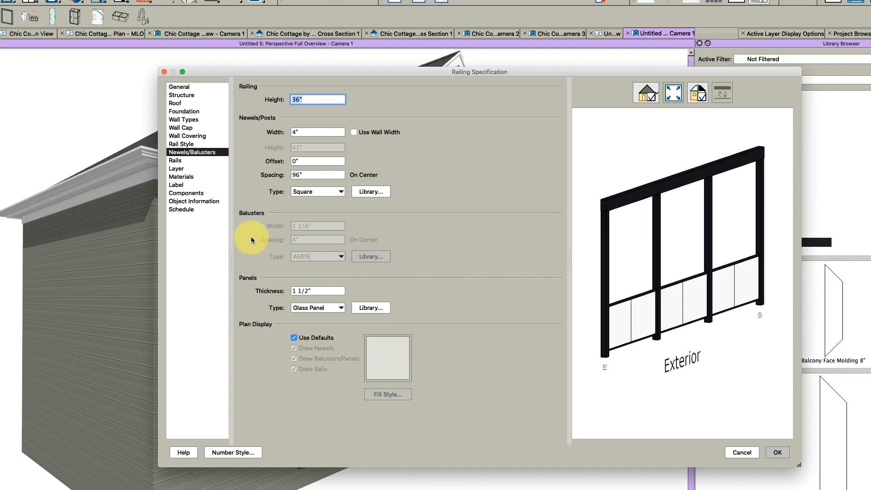
Step: Resize the railing's Beam profile in the Rails panel to 6" wide and adjust its height
{"action": "left_click", "coordinate": [176, 160]}
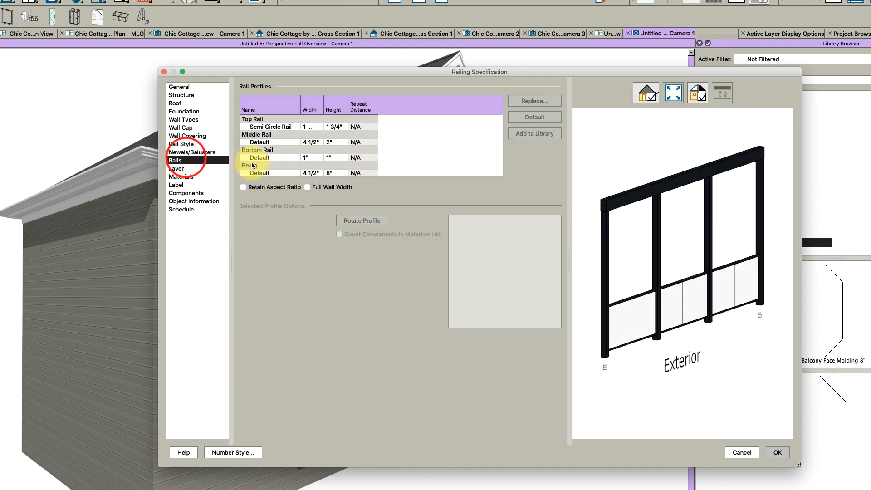
{"action": "left_click", "coordinate": [258, 173]}
{"action": "type", "text": "1"}
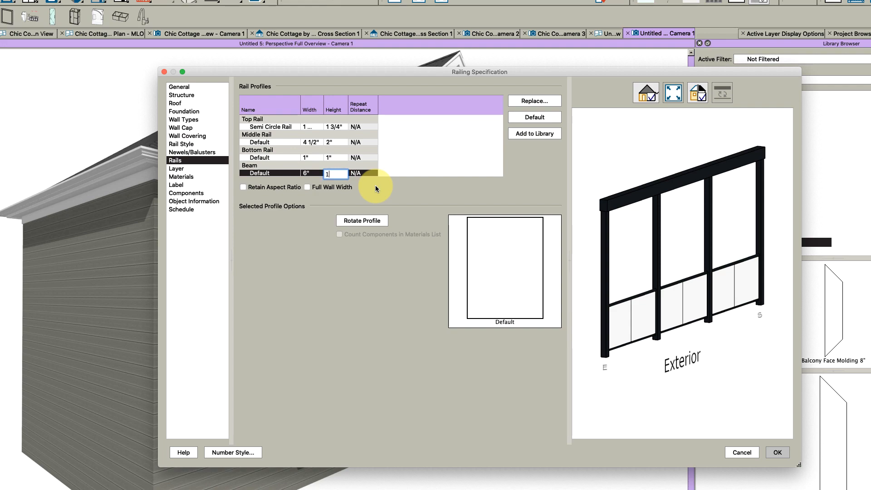
{"action": "left_click", "coordinate": [776, 452]}
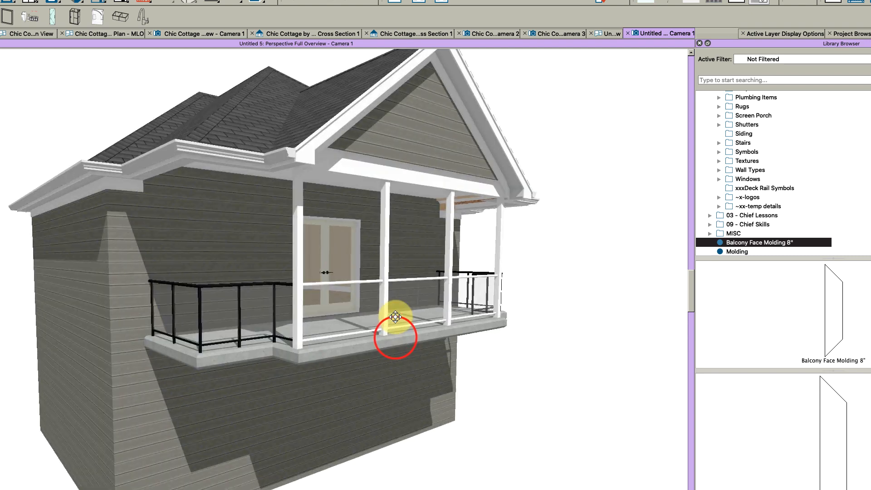
{"action": "left_click_drag", "start_coordinate": [394, 320], "coordinate": [368, 293]}
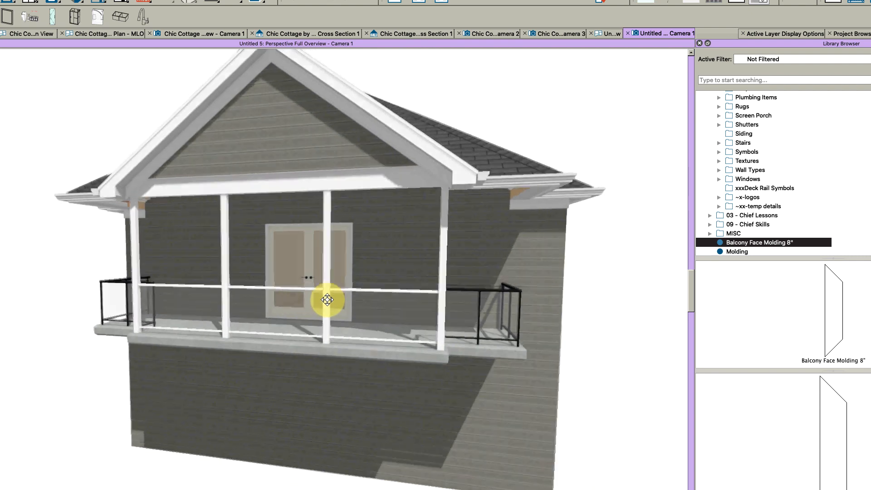
{"action": "left_click_drag", "start_coordinate": [326, 300], "coordinate": [366, 309]}
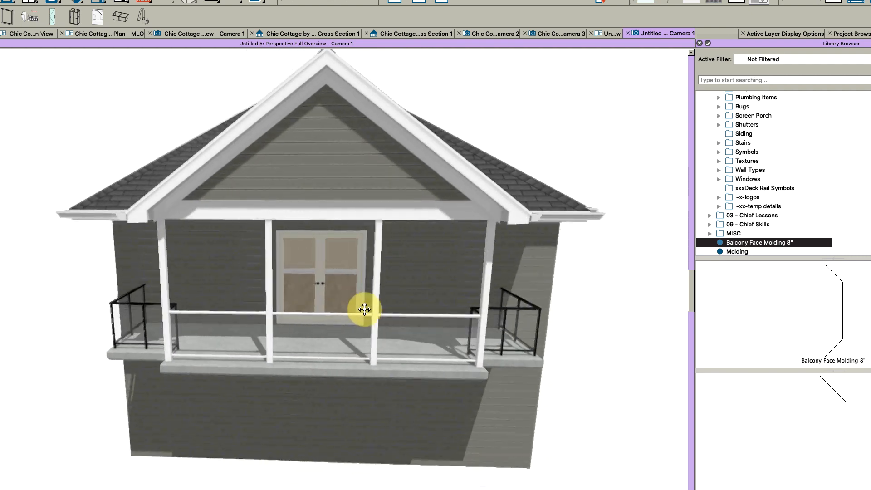
{"action": "left_click_drag", "start_coordinate": [364, 309], "coordinate": [411, 309]}
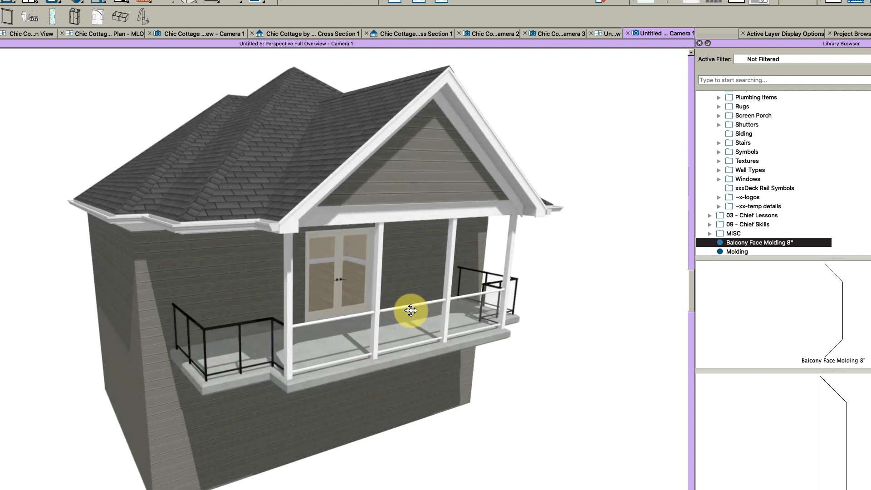